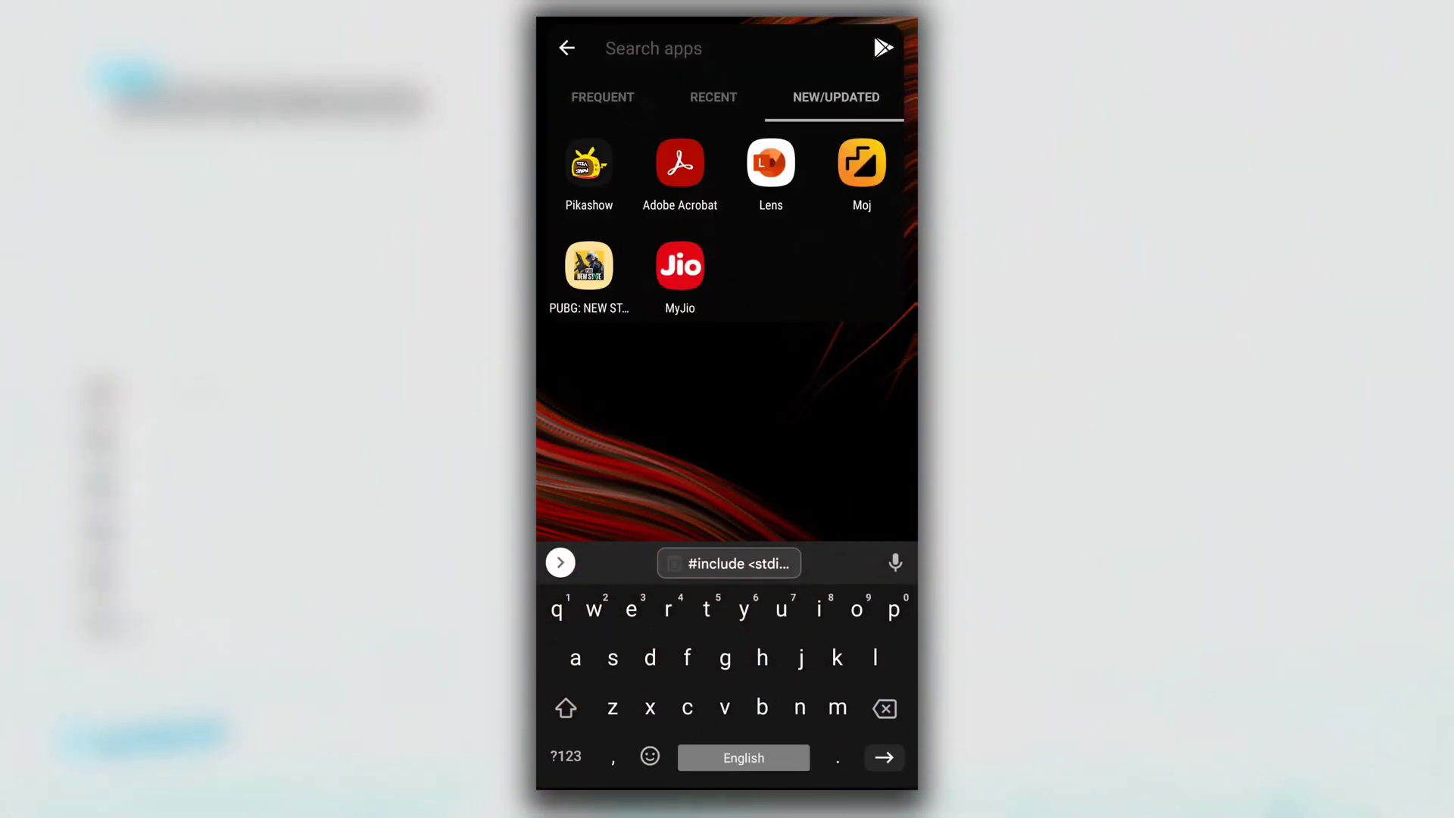
Step: Find Termux in F-Droid by searching 'termux' and launch the installed app
{"action": "left_click", "coordinate": [652, 48]}
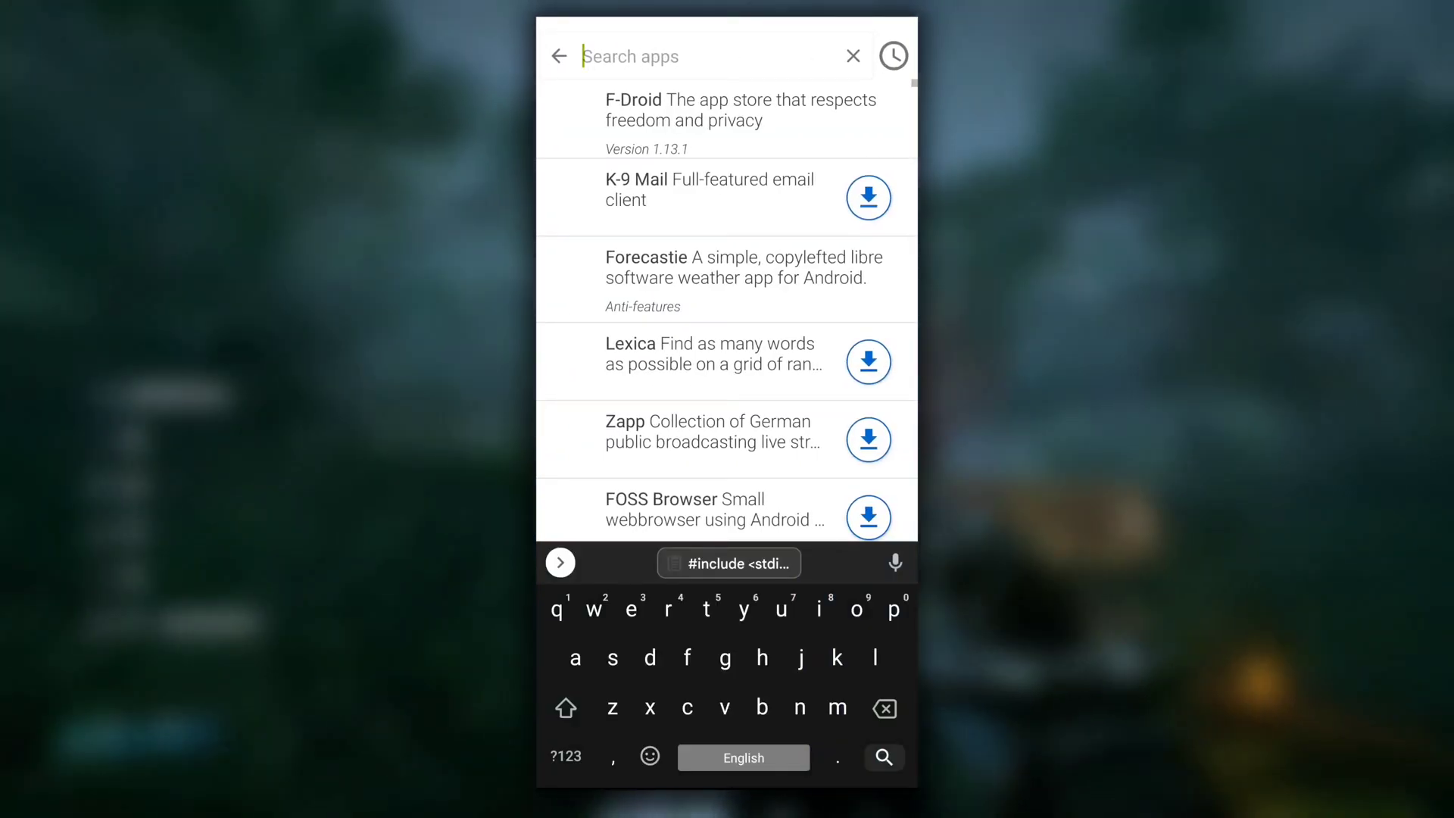
{"action": "type", "text": "termux"}
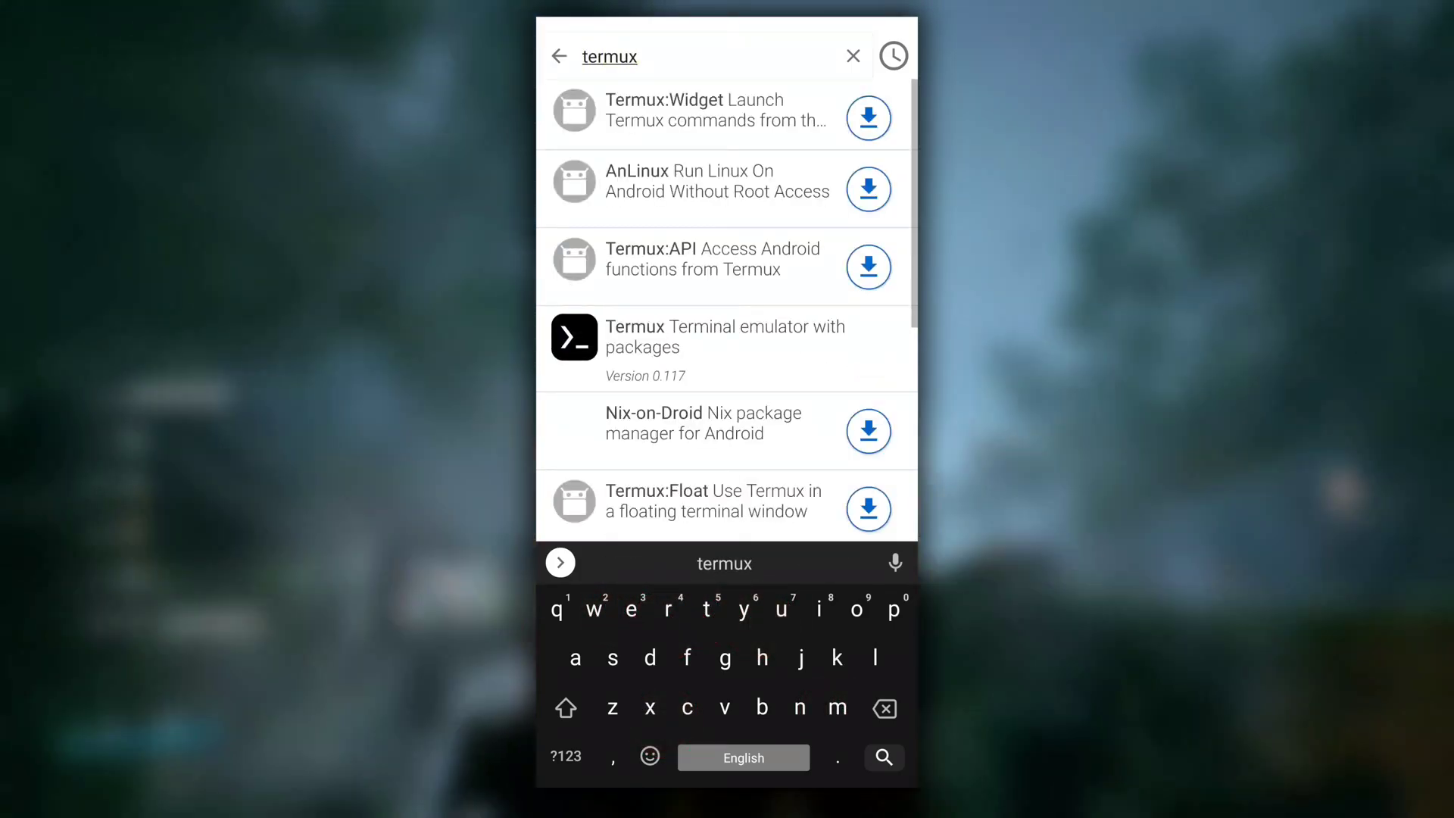
{"action": "left_click", "coordinate": [727, 348]}
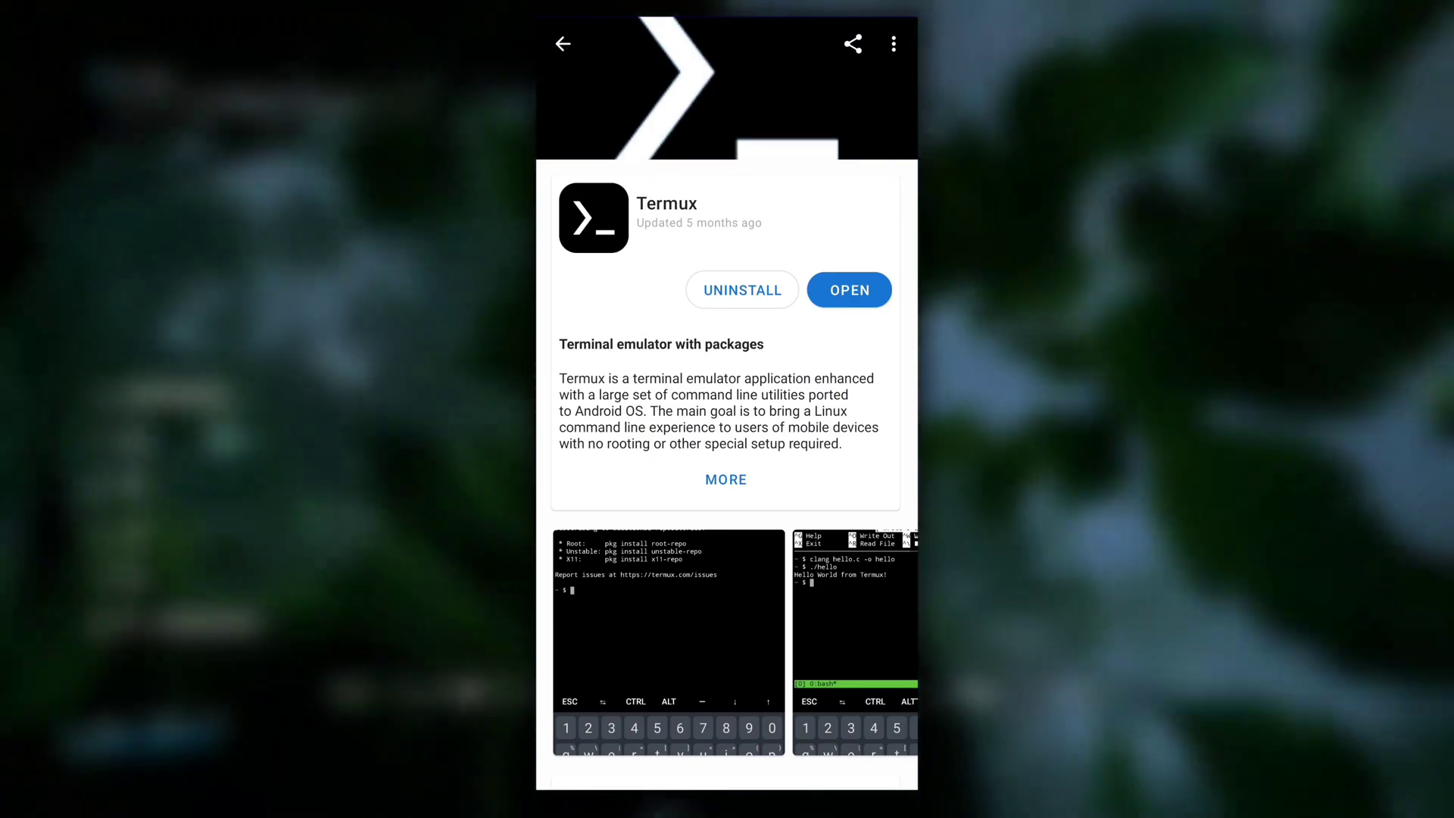
{"action": "left_click", "coordinate": [563, 44]}
{"action": "type", "text": "apt install"}
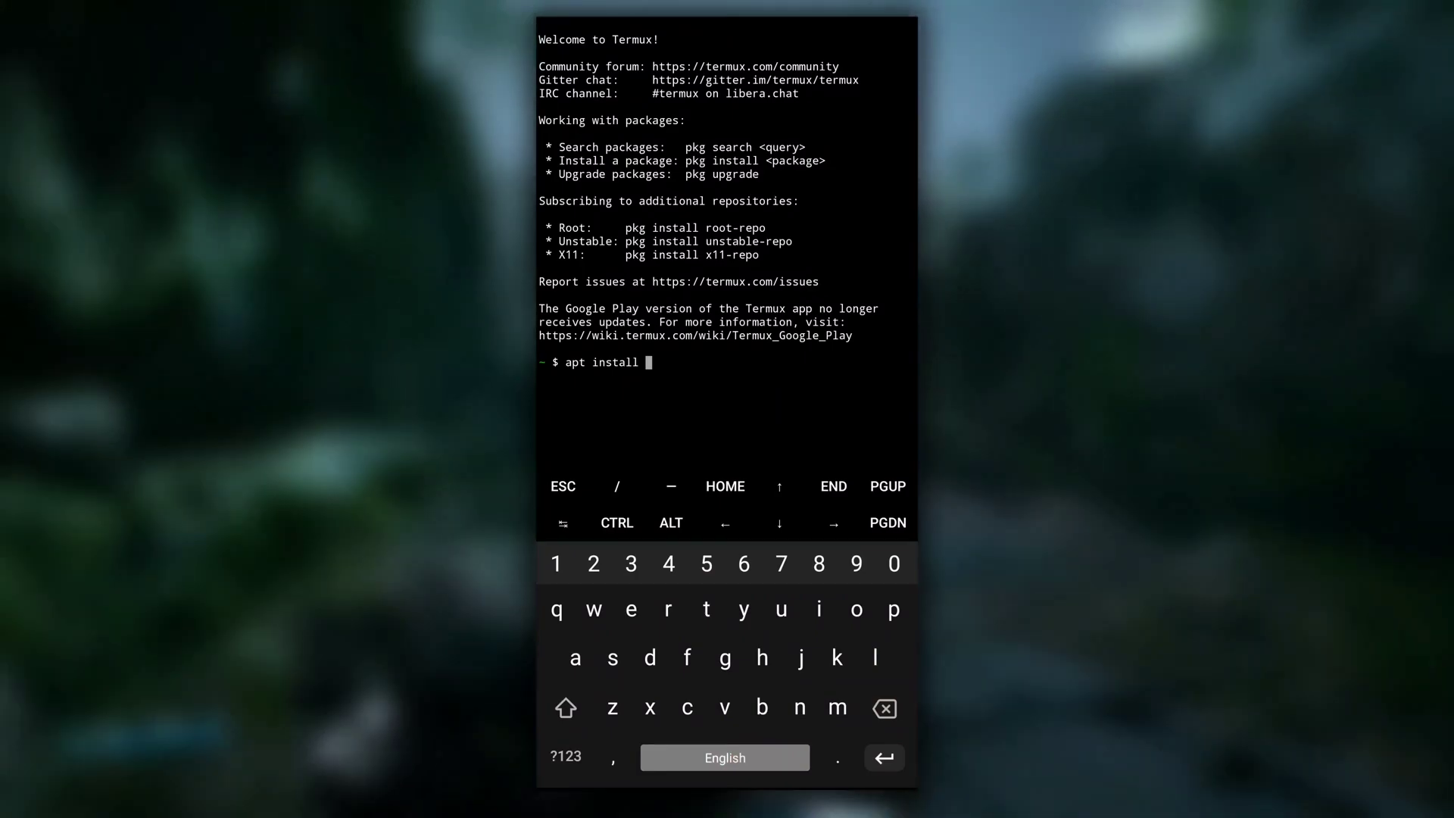
Step: Run 'apt install nano clang', which fails with 'Unable to locate package clang'
{"action": "left_click", "coordinate": [798, 707]}
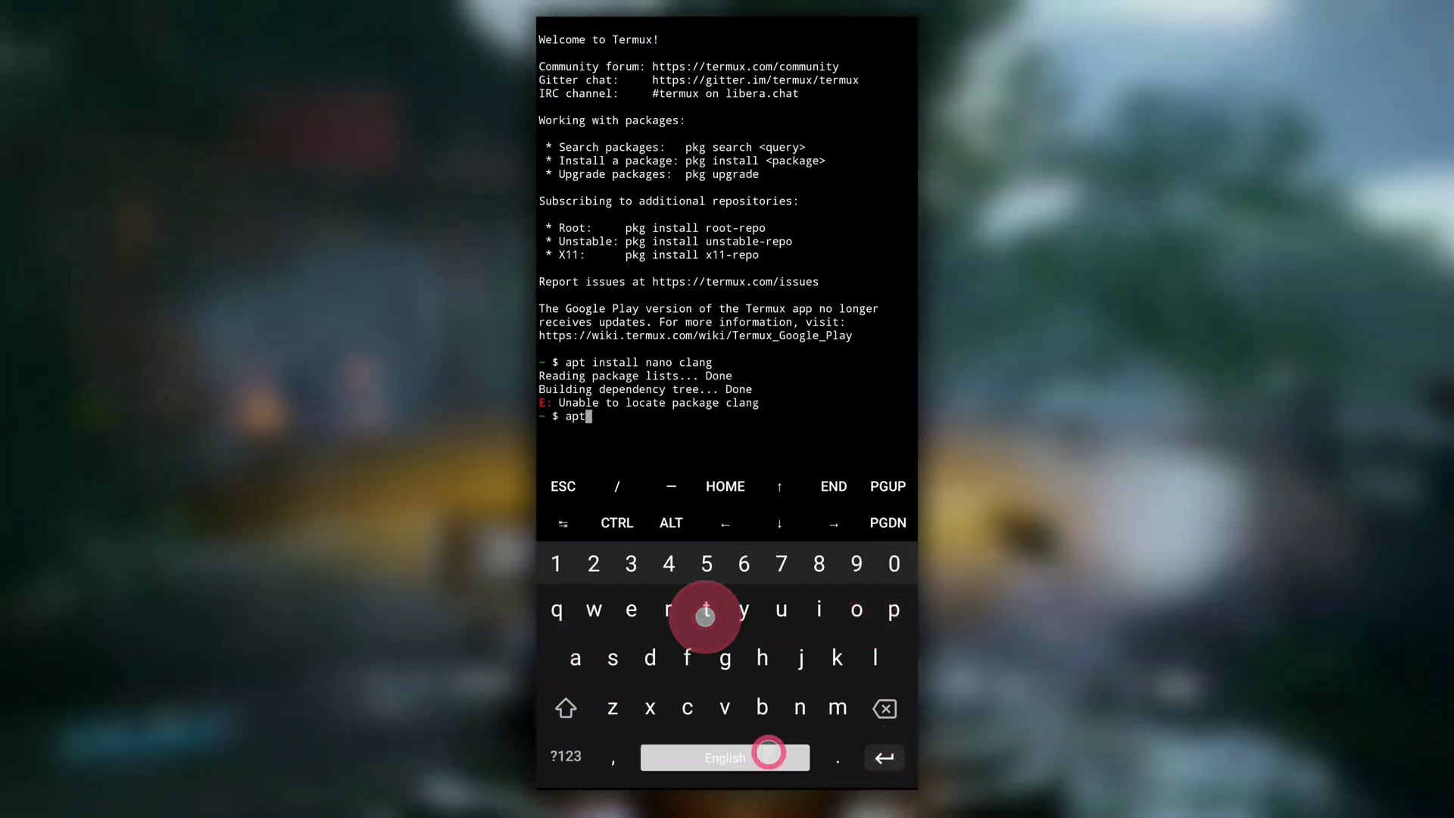
{"action": "type", "text": "uo"}
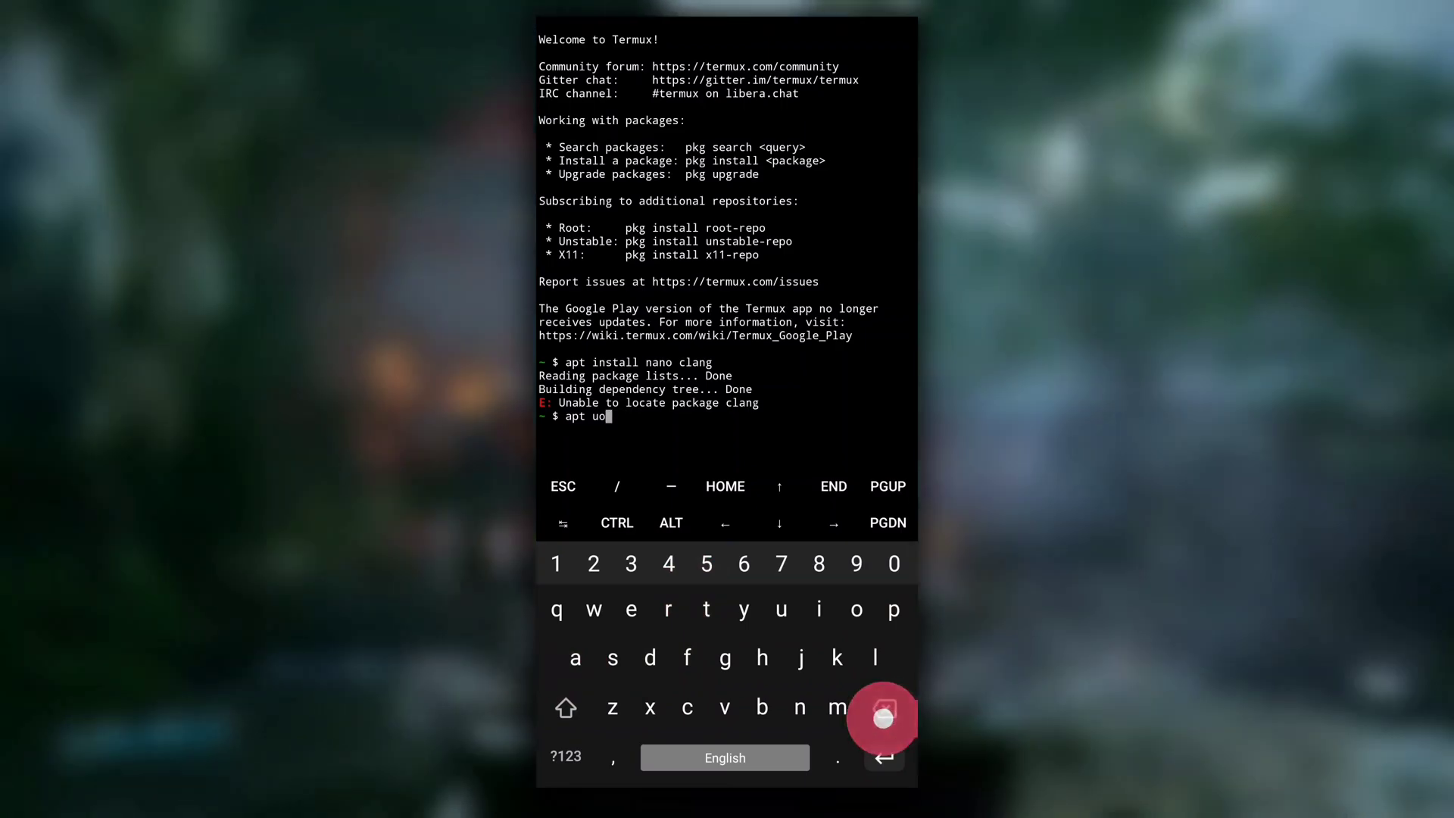
{"action": "type", "text": "pdate"}
{"action": "key", "text": "Return"}
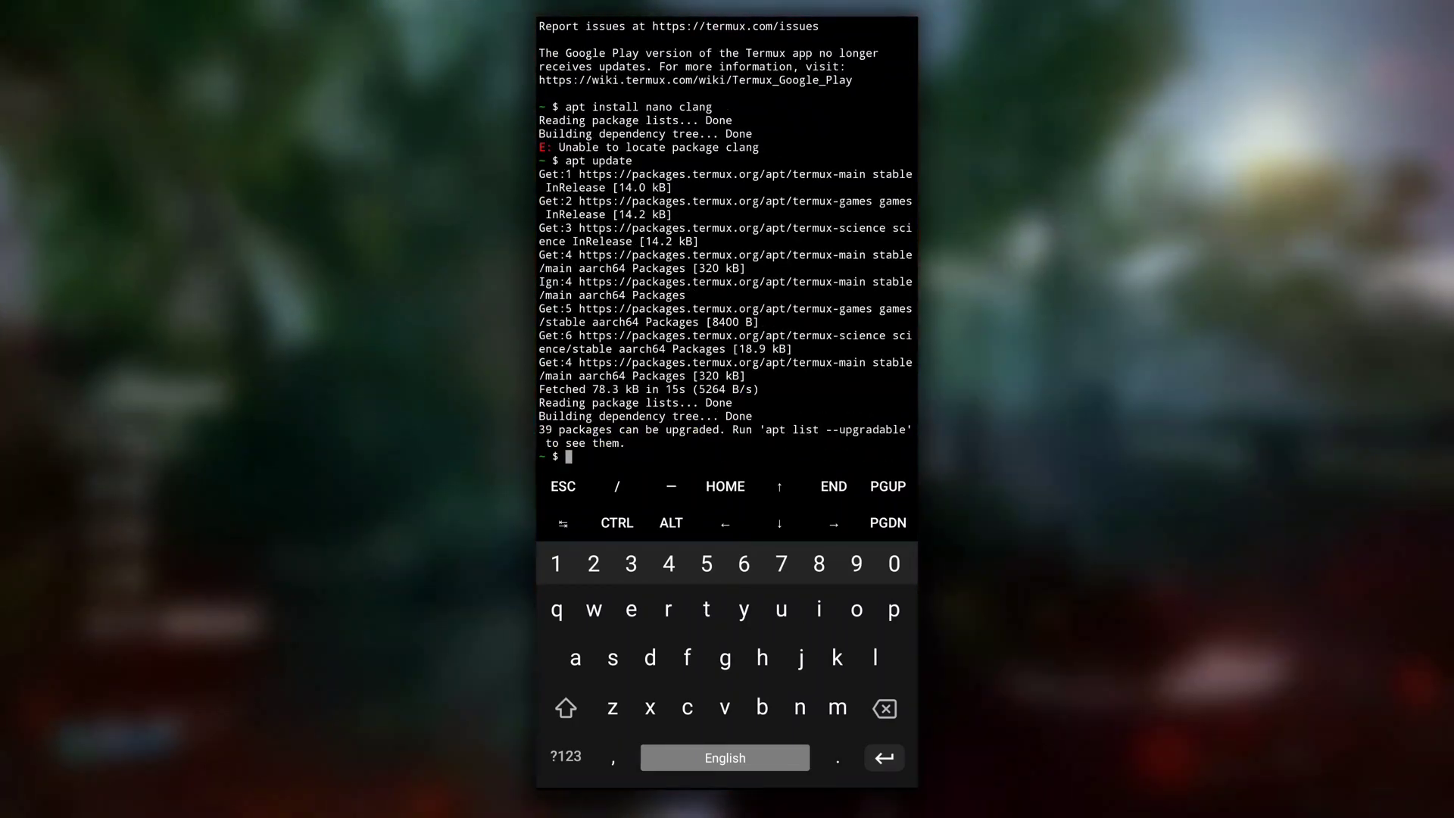
Step: Refresh package lists with 'apt update', rerun the nano and clang install and answer Y
{"action": "type", "text": "apt update"}
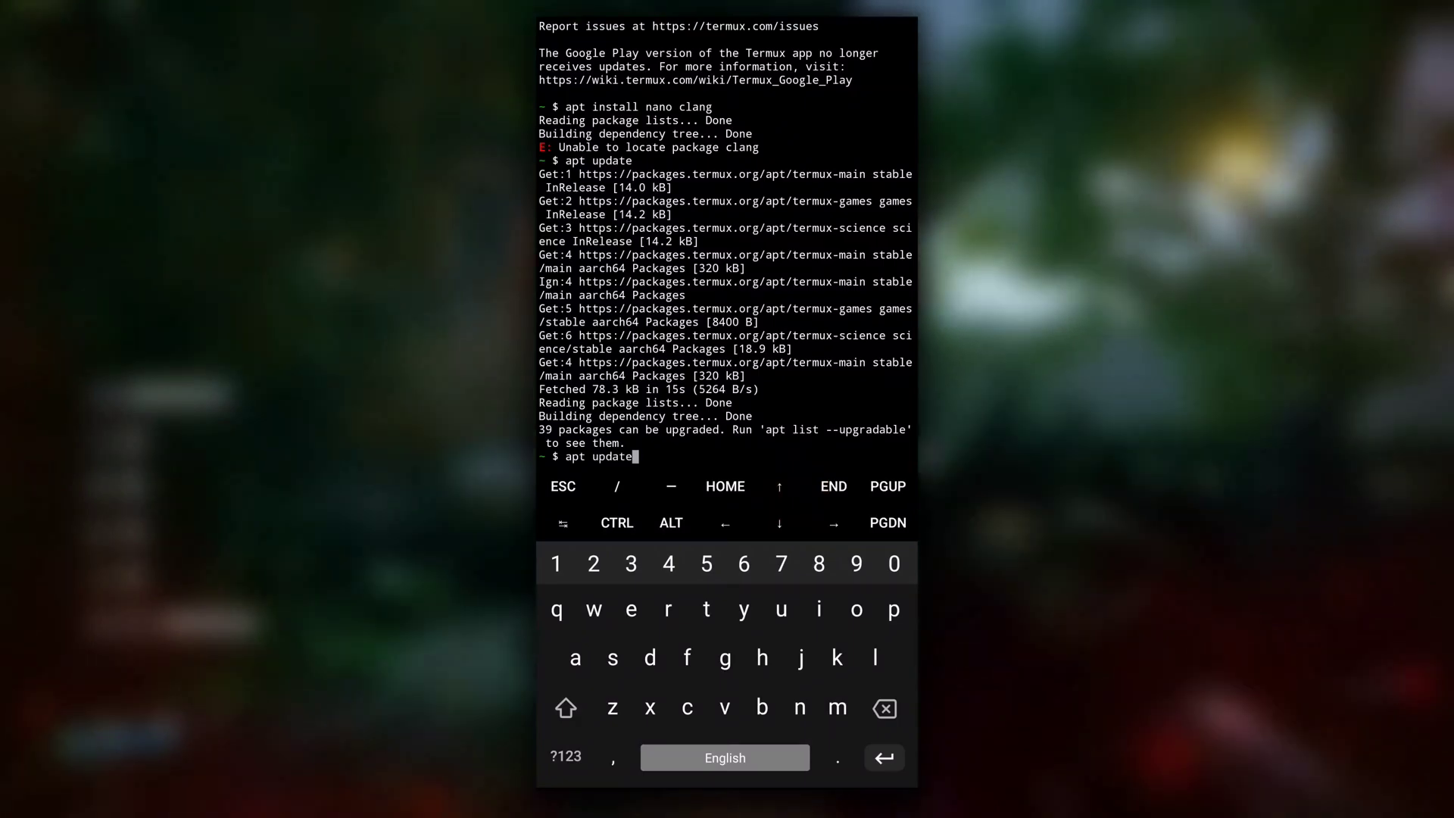
{"action": "key", "text": "Return"}
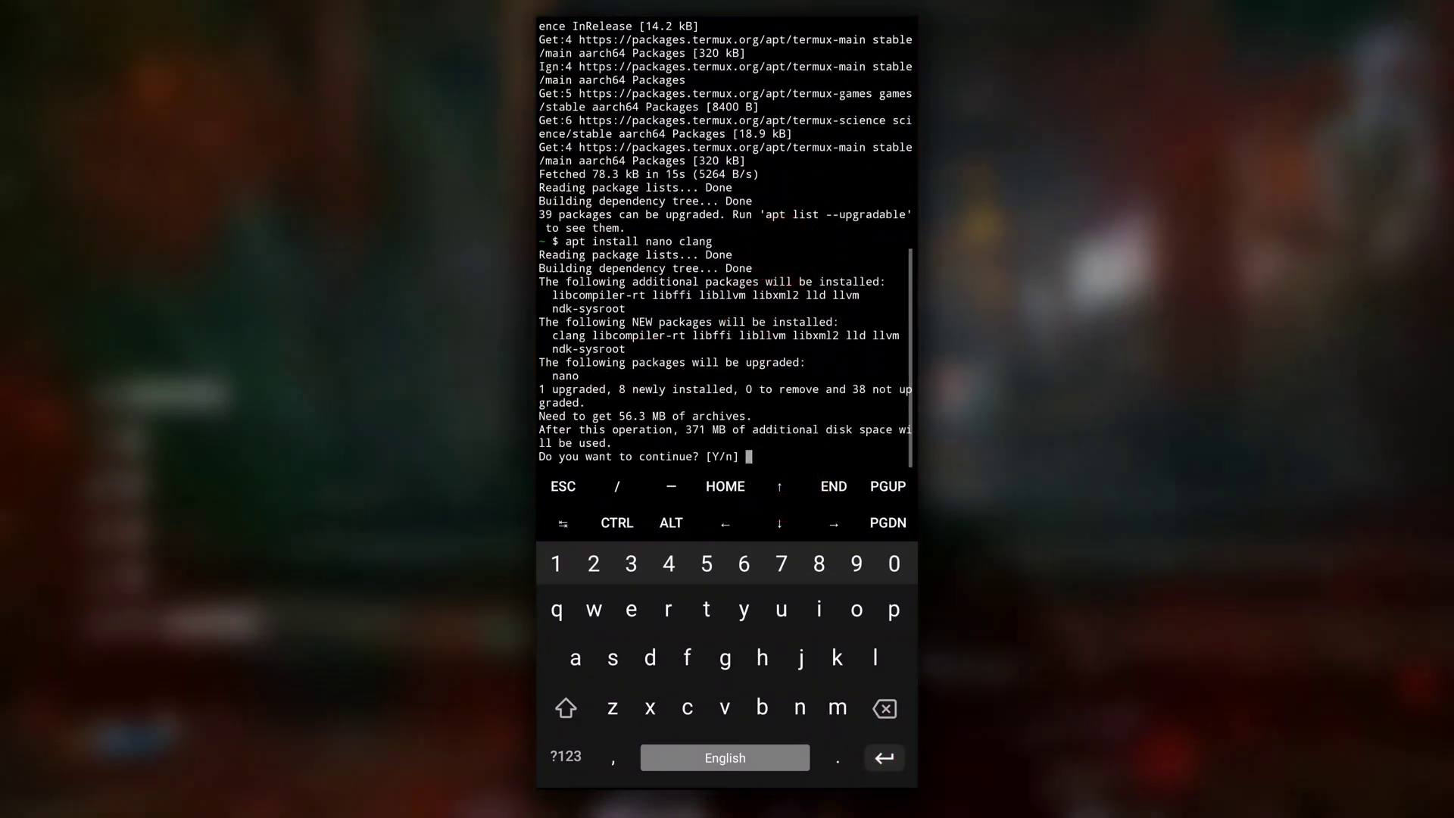
{"action": "type", "text": "y"}
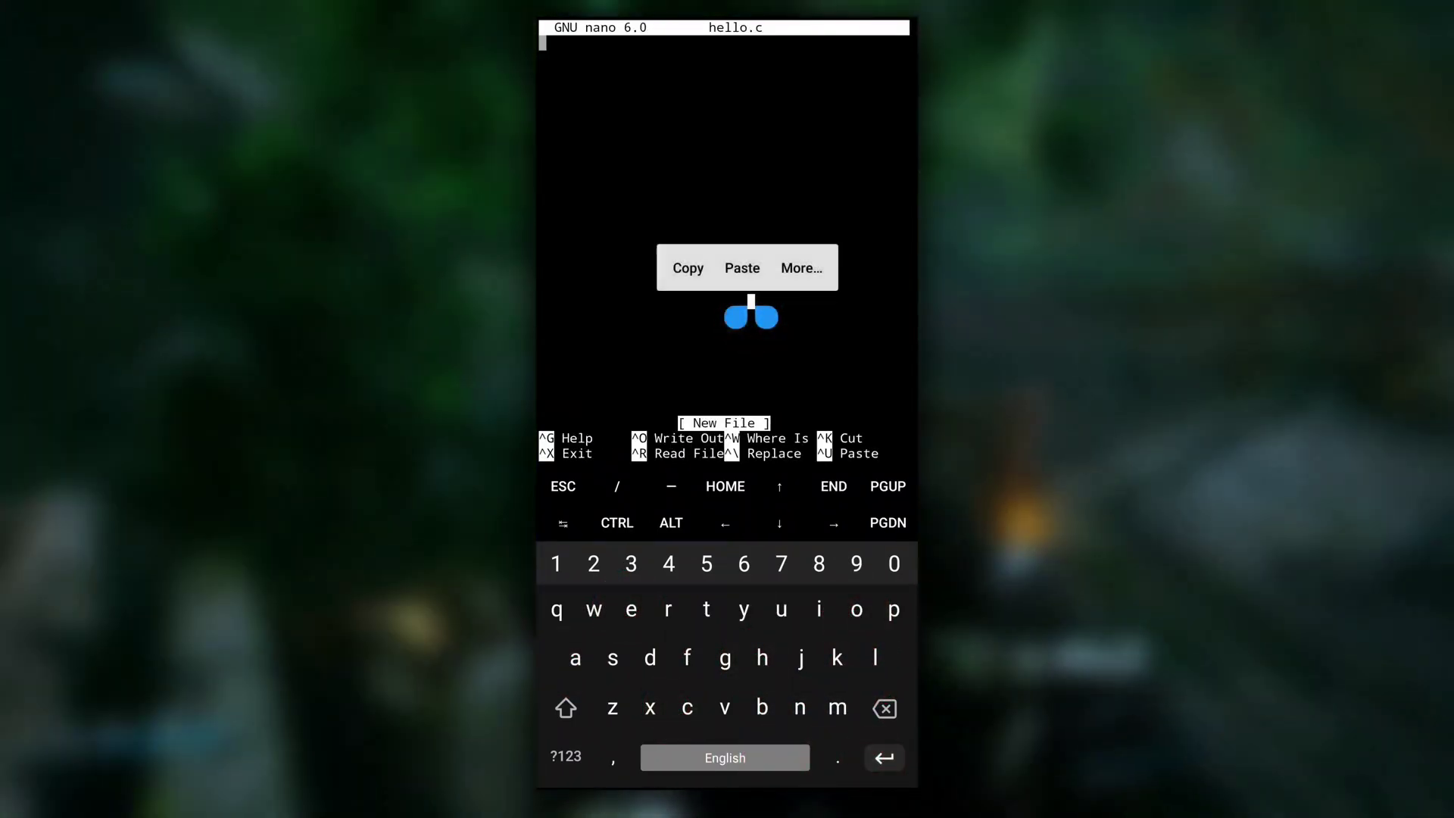
Step: Paste the Hello, World! C program into hello.c in nano, then save and exit
{"action": "left_click", "coordinate": [742, 268]}
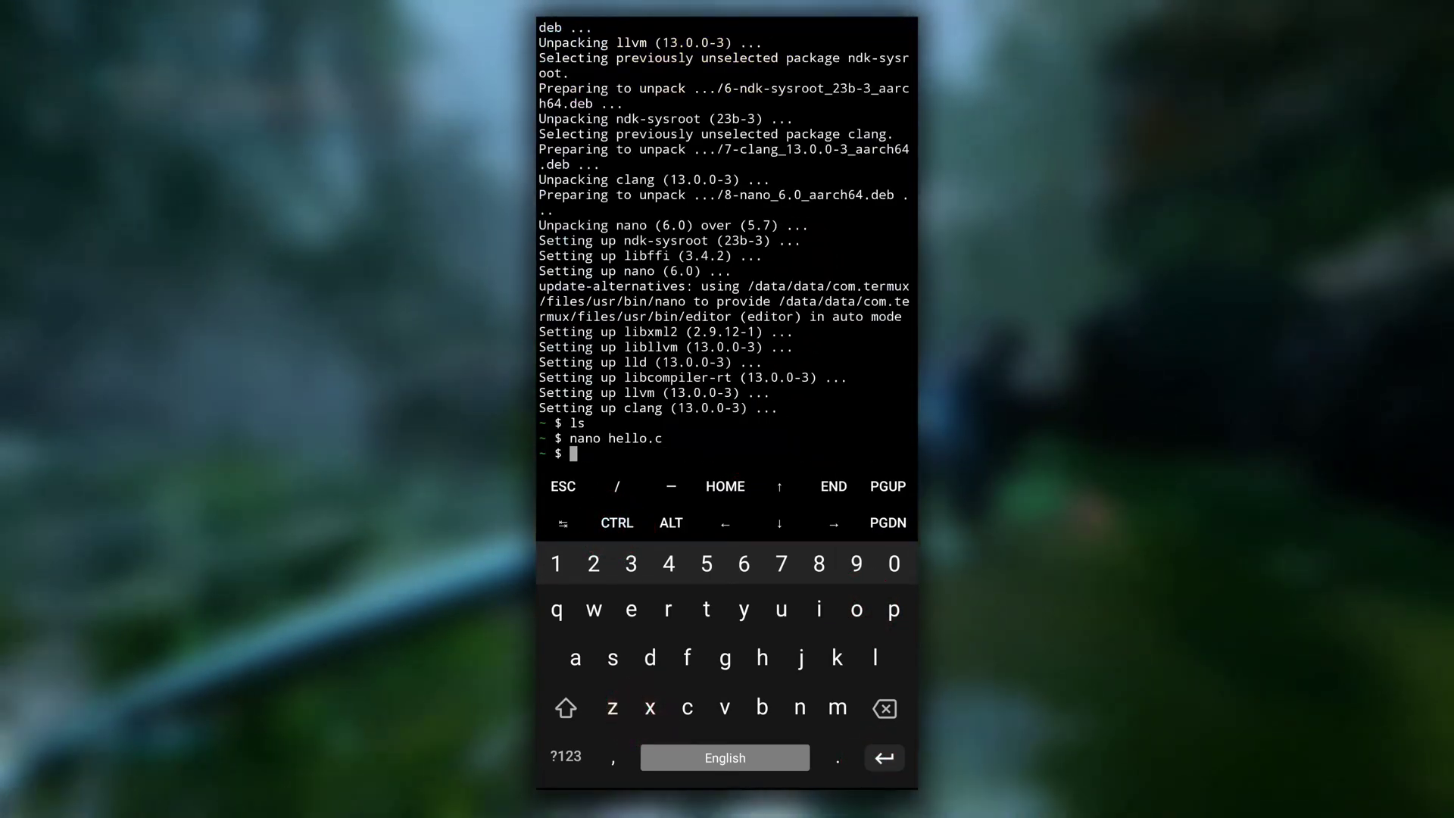
Step: List the home folder to confirm hello.c, then run 'gcc hello.c', which fails to link
{"action": "key", "text": "Return"}
{"action": "type", "text": "gcc h"}
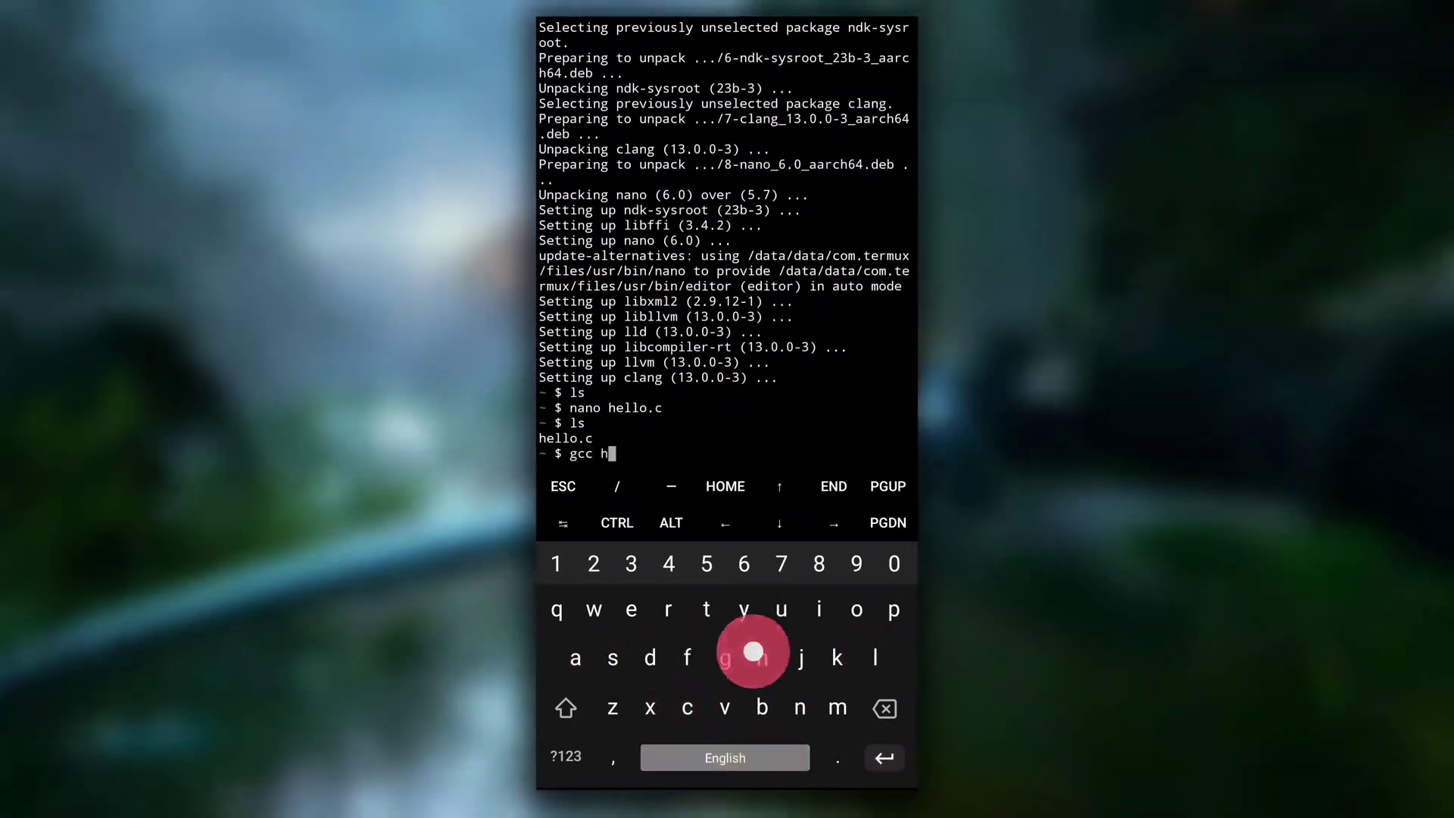
{"action": "type", "text": "ello.c"}
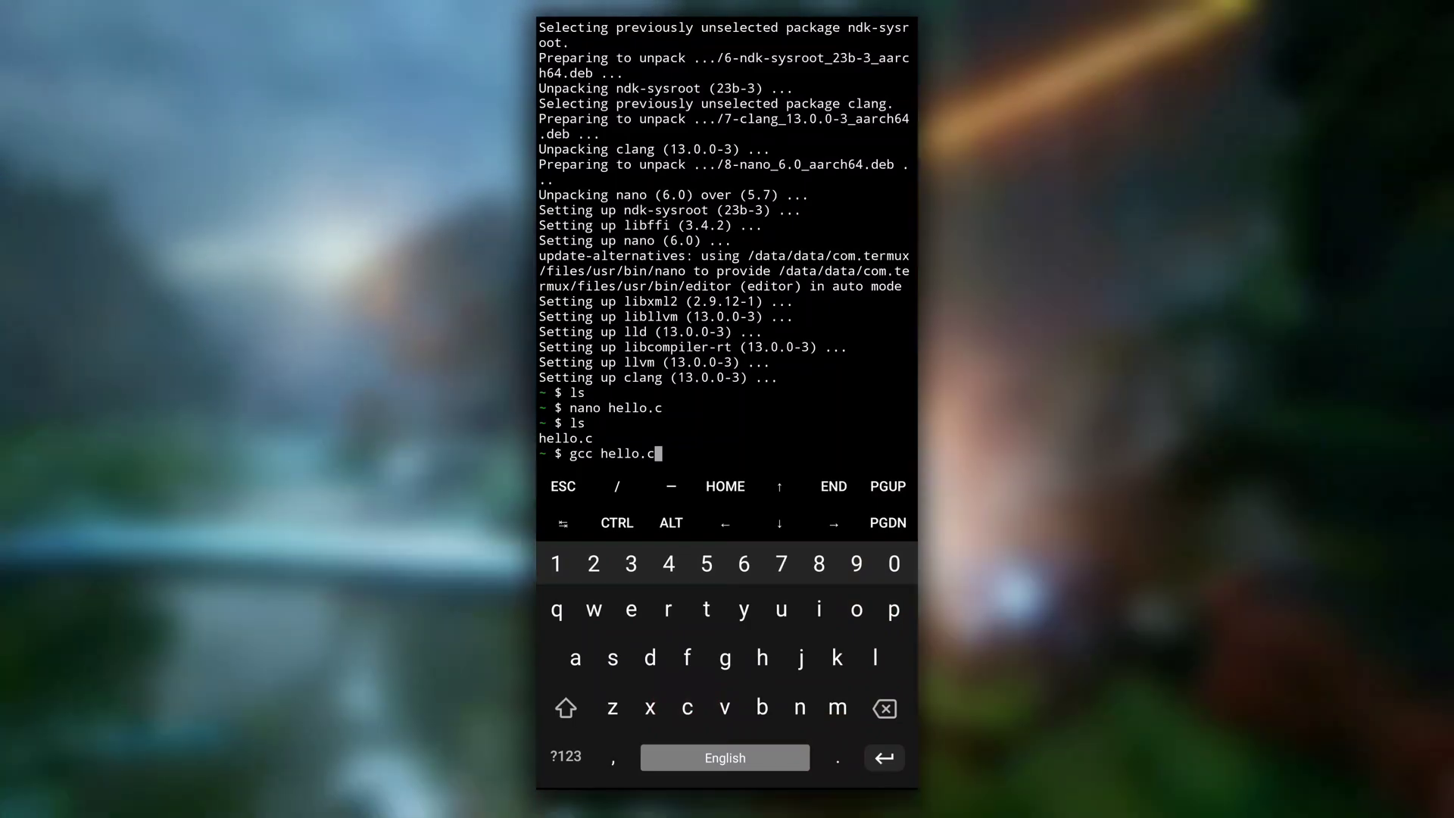
{"action": "key", "text": "Return"}
{"action": "type", "text": "apt u"}
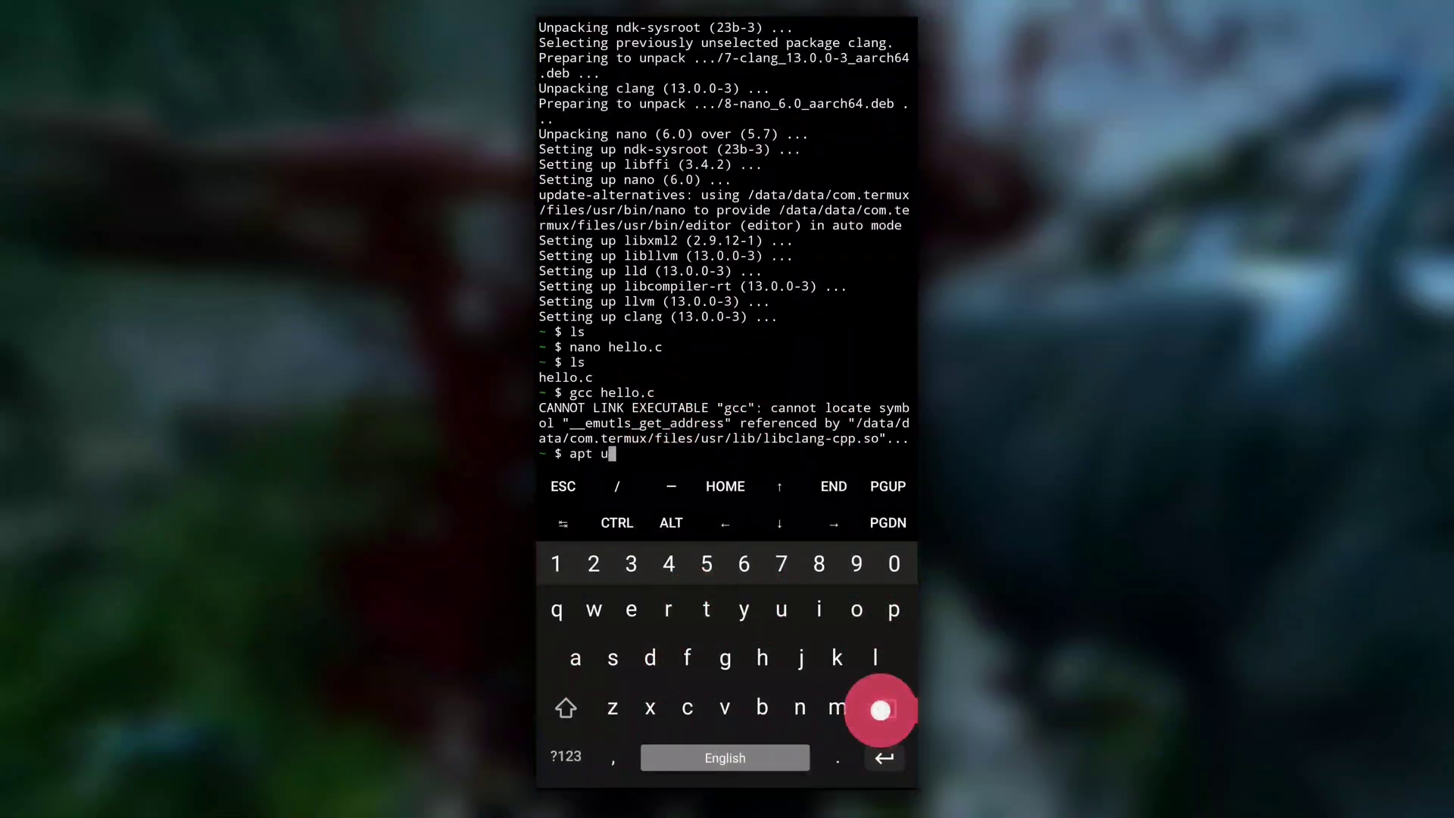
Step: Run 'apt update' and 'apt upgrade', answering Y and choosing I for the motd configuration
{"action": "type", "text": "pdate"}
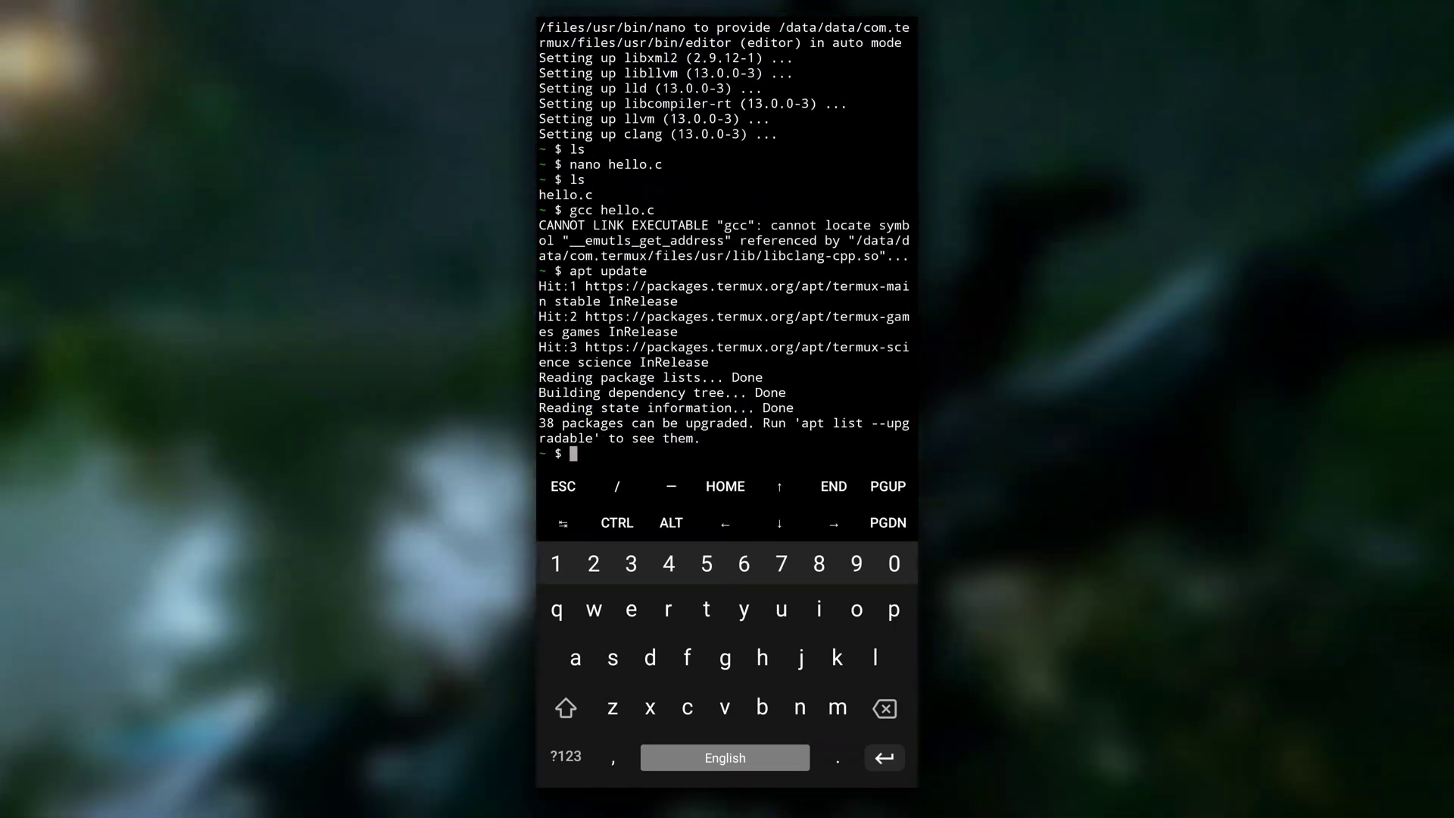
{"action": "type", "text": "apt up"}
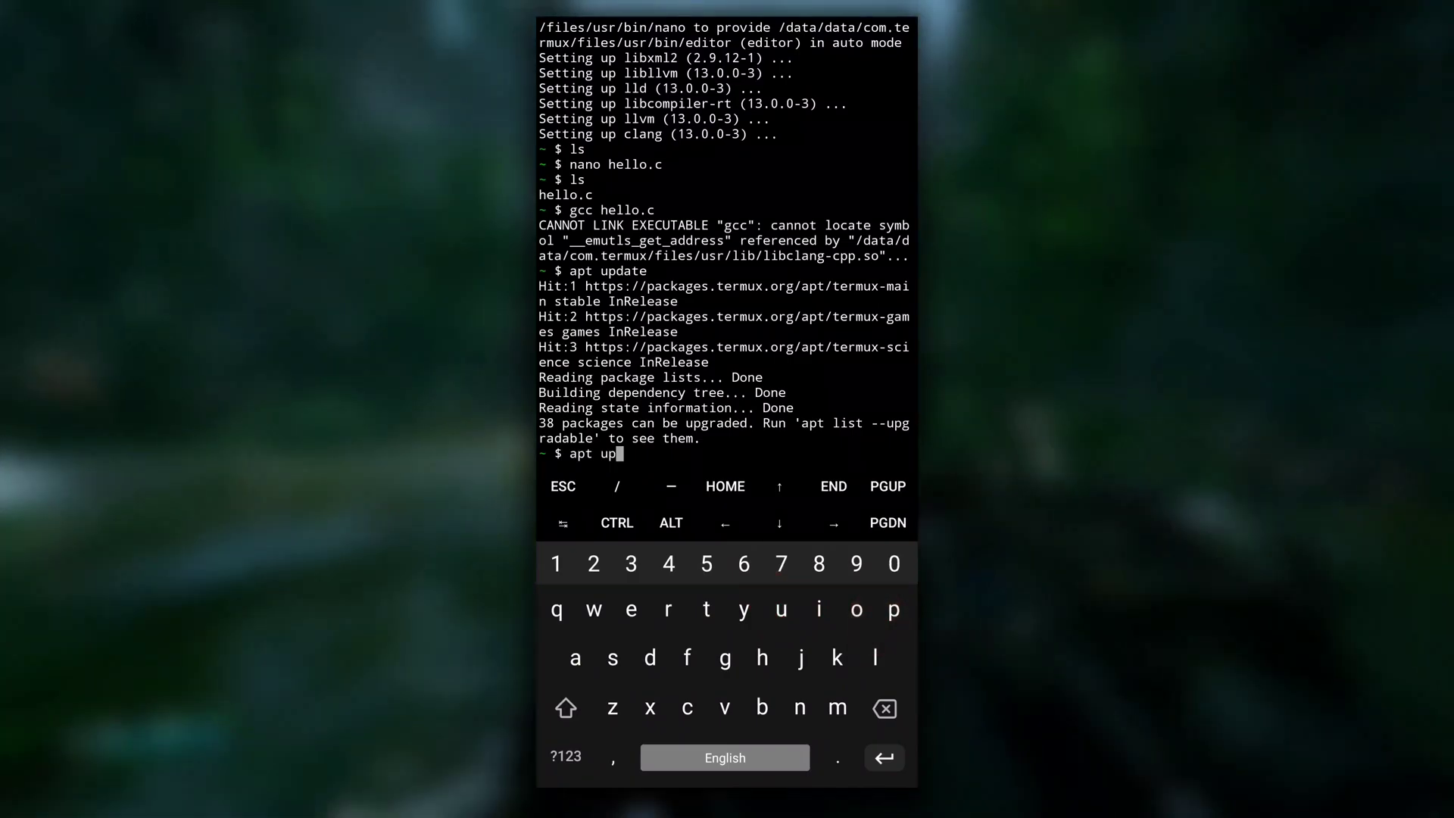
{"action": "key", "text": "Return"}
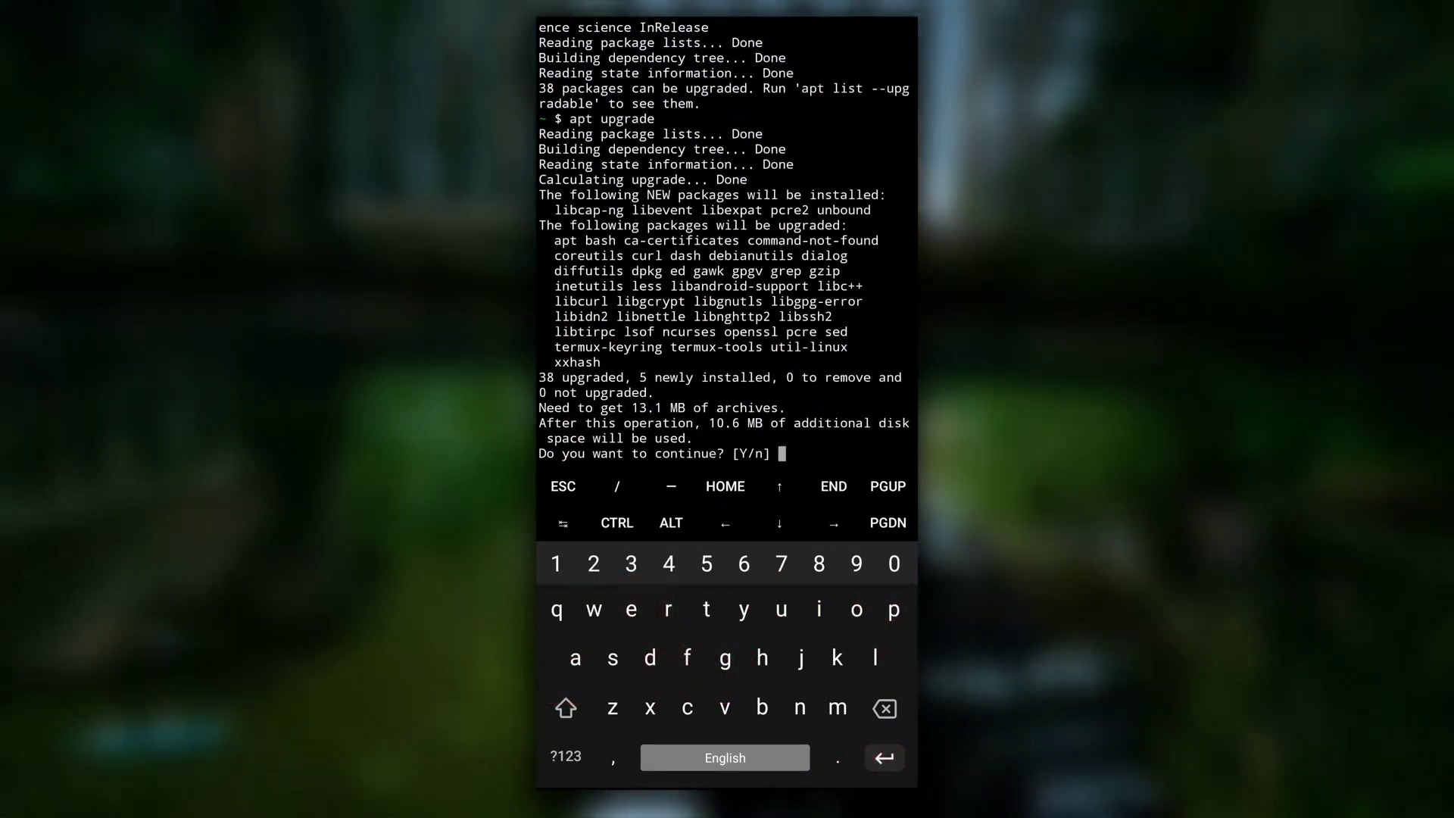
{"action": "type", "text": "Y"}
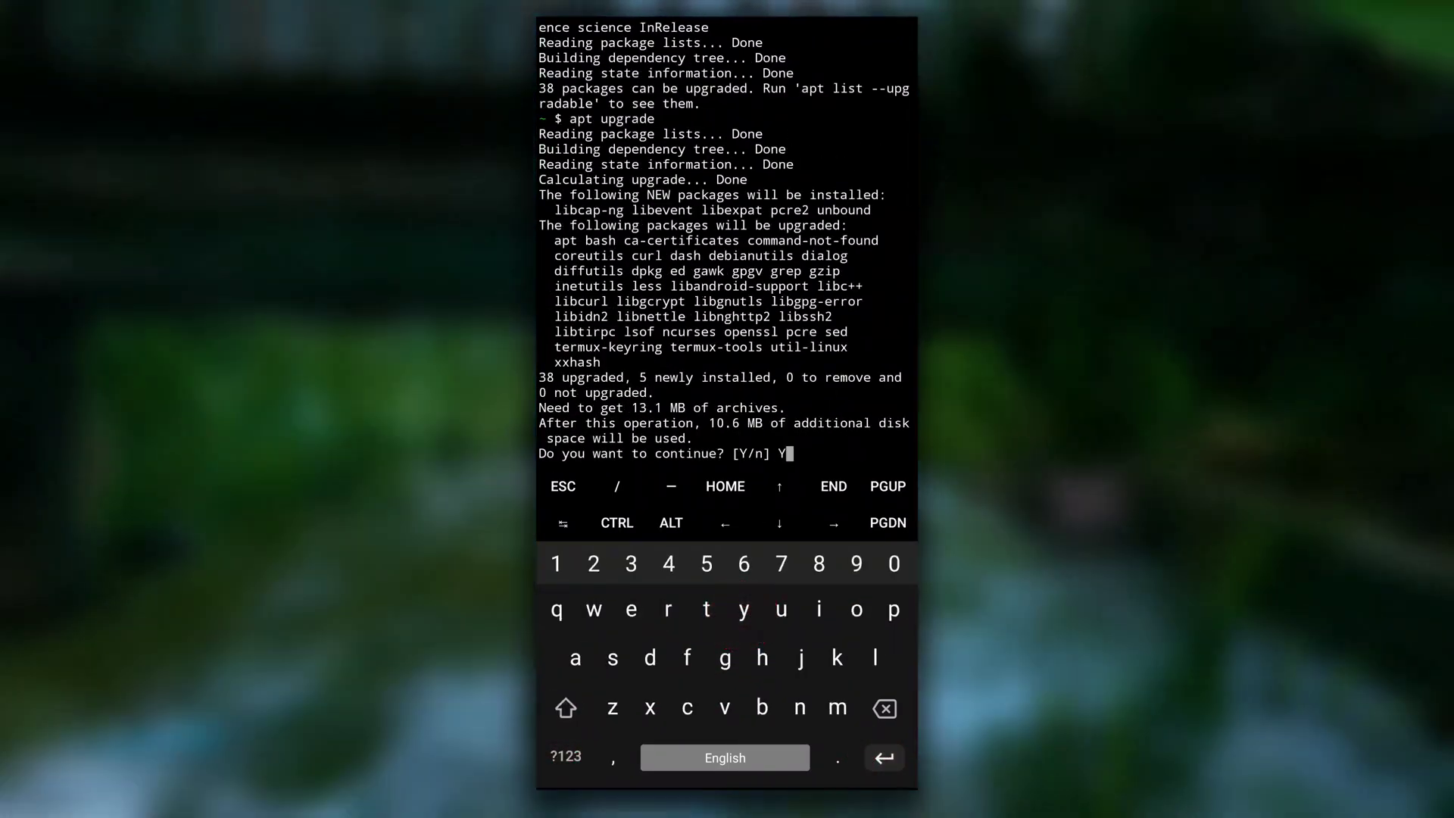
{"action": "key", "text": "Return"}
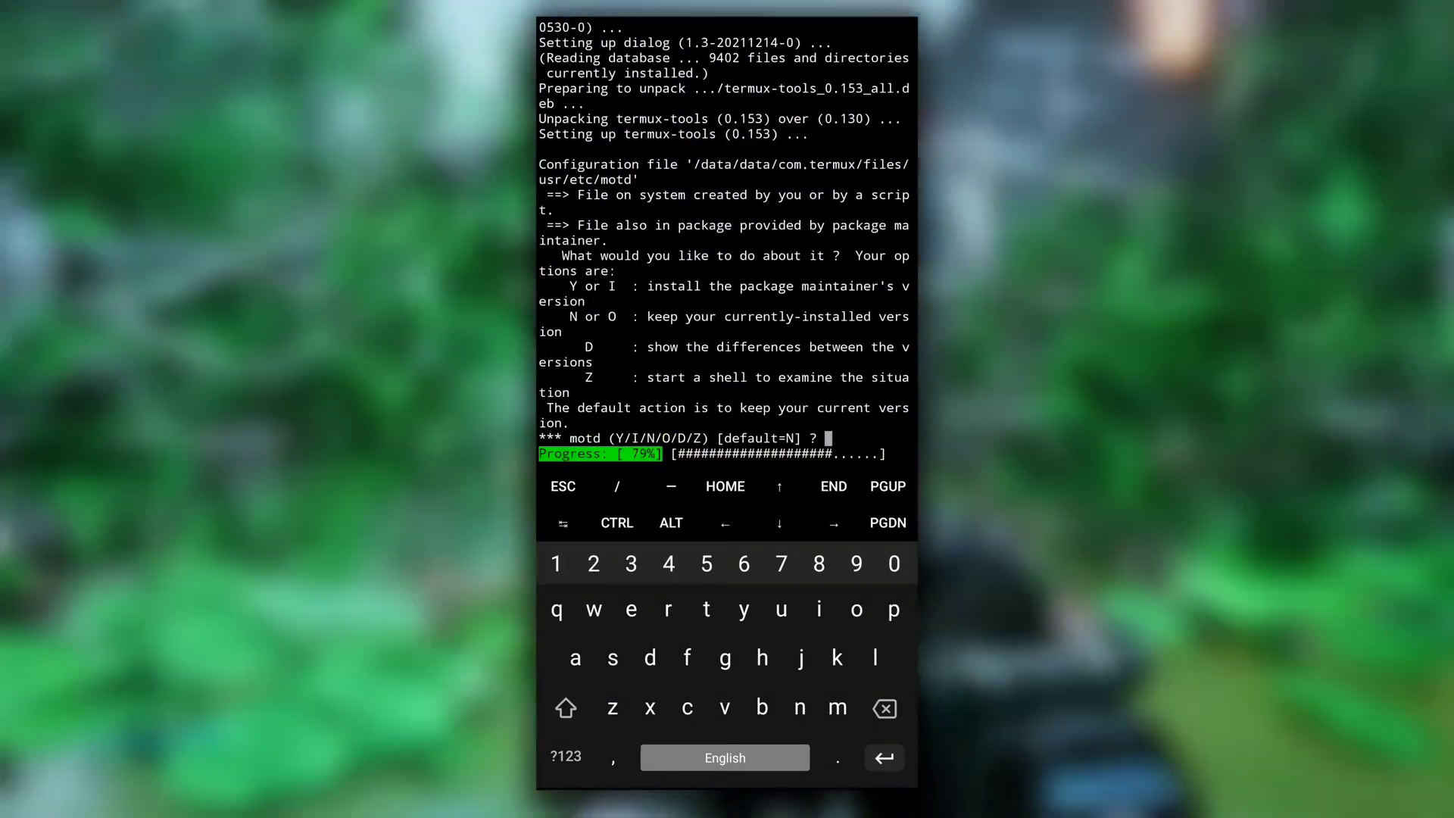
{"action": "type", "text": "I"}
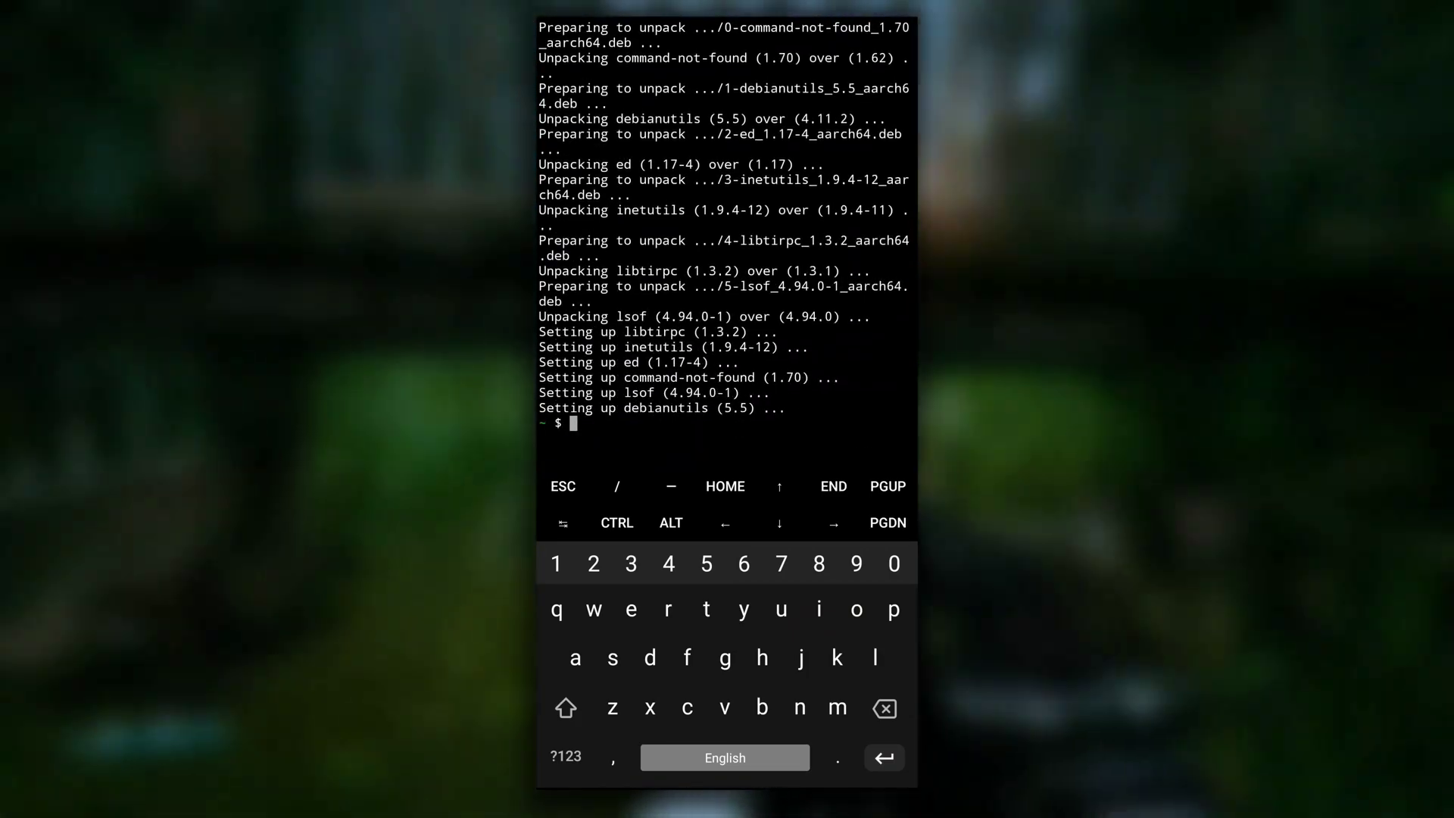
Step: Compile hello.c with gcc into a.out, run it (prints 'Hell'), and list the folder
{"action": "key", "text": "Return"}
{"action": "type", "text": "gcc hello.c"}
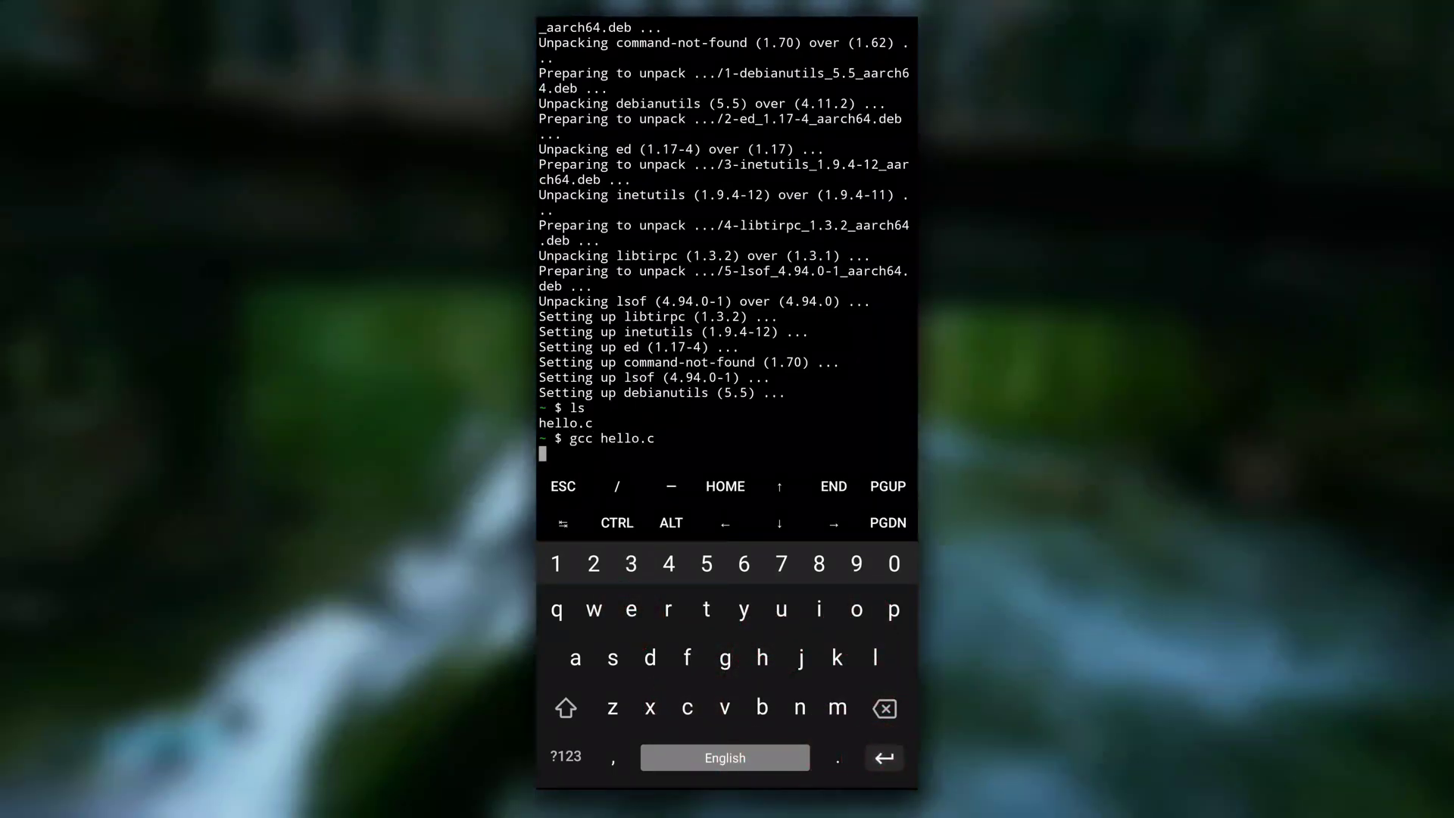
{"action": "key", "text": "Return"}
{"action": "type", "text": "./a.out"}
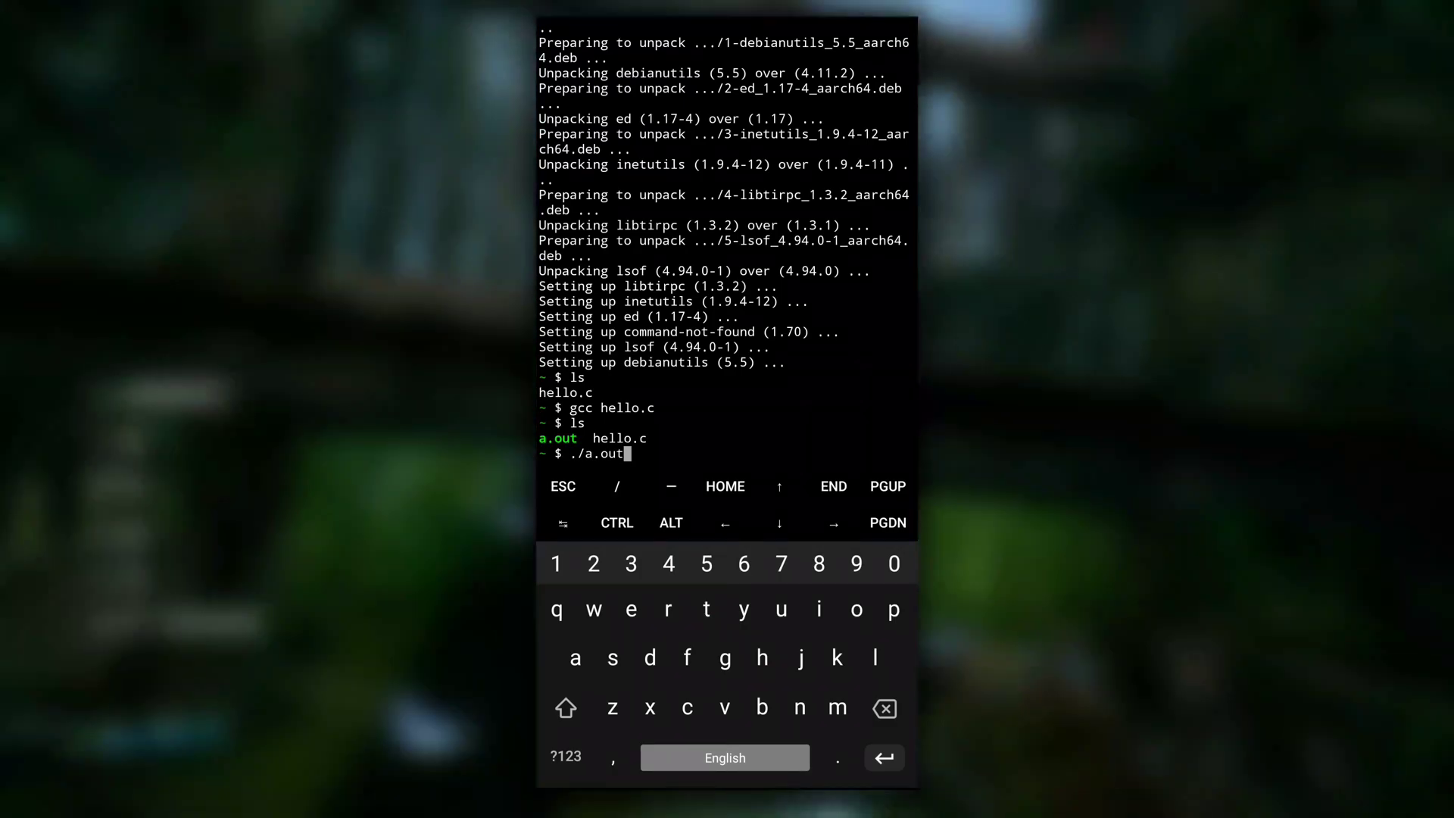
{"action": "key", "text": "Return"}
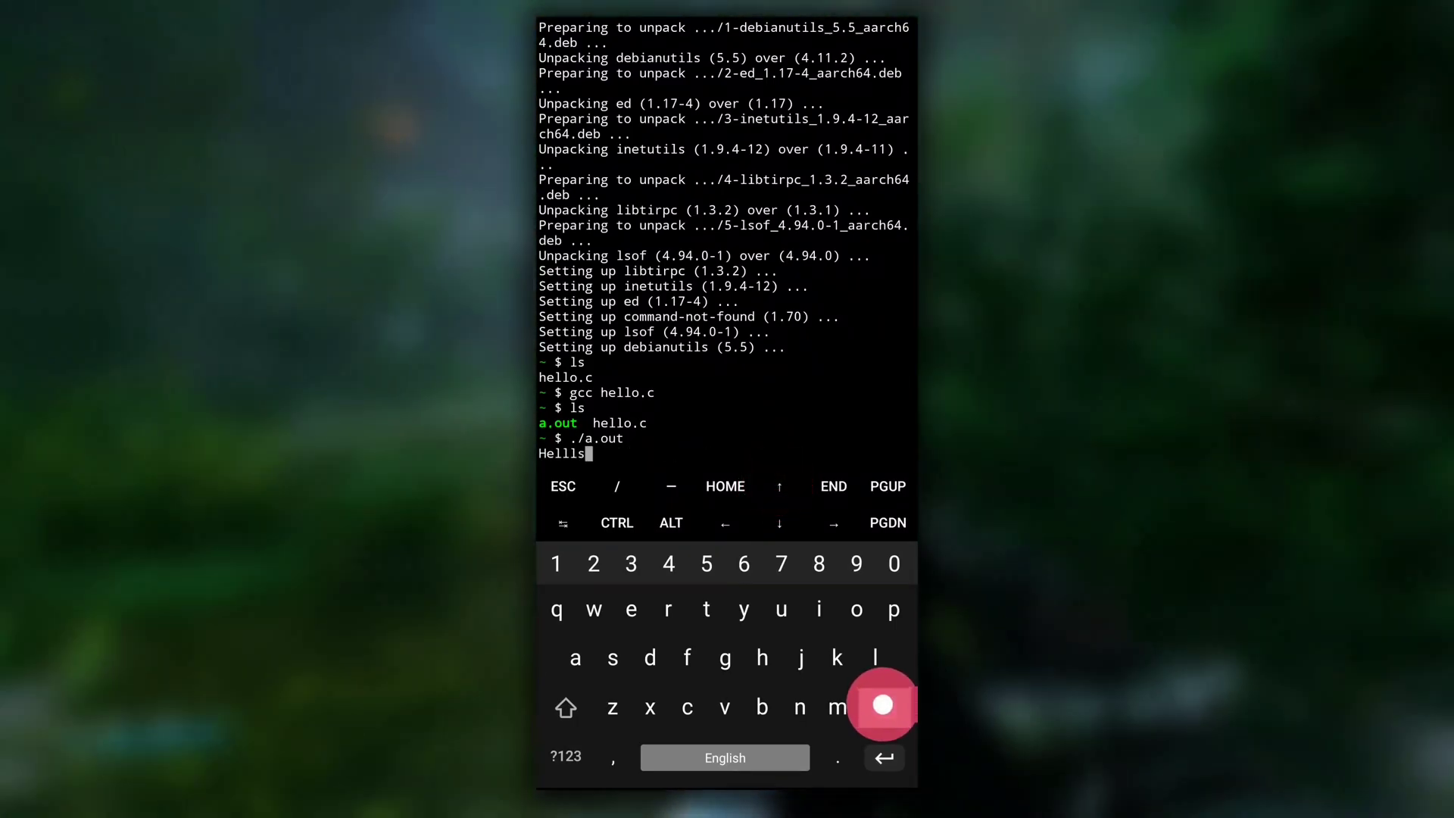
{"action": "left_click", "coordinate": [882, 707]}
{"action": "type", "text": "./a.out"}
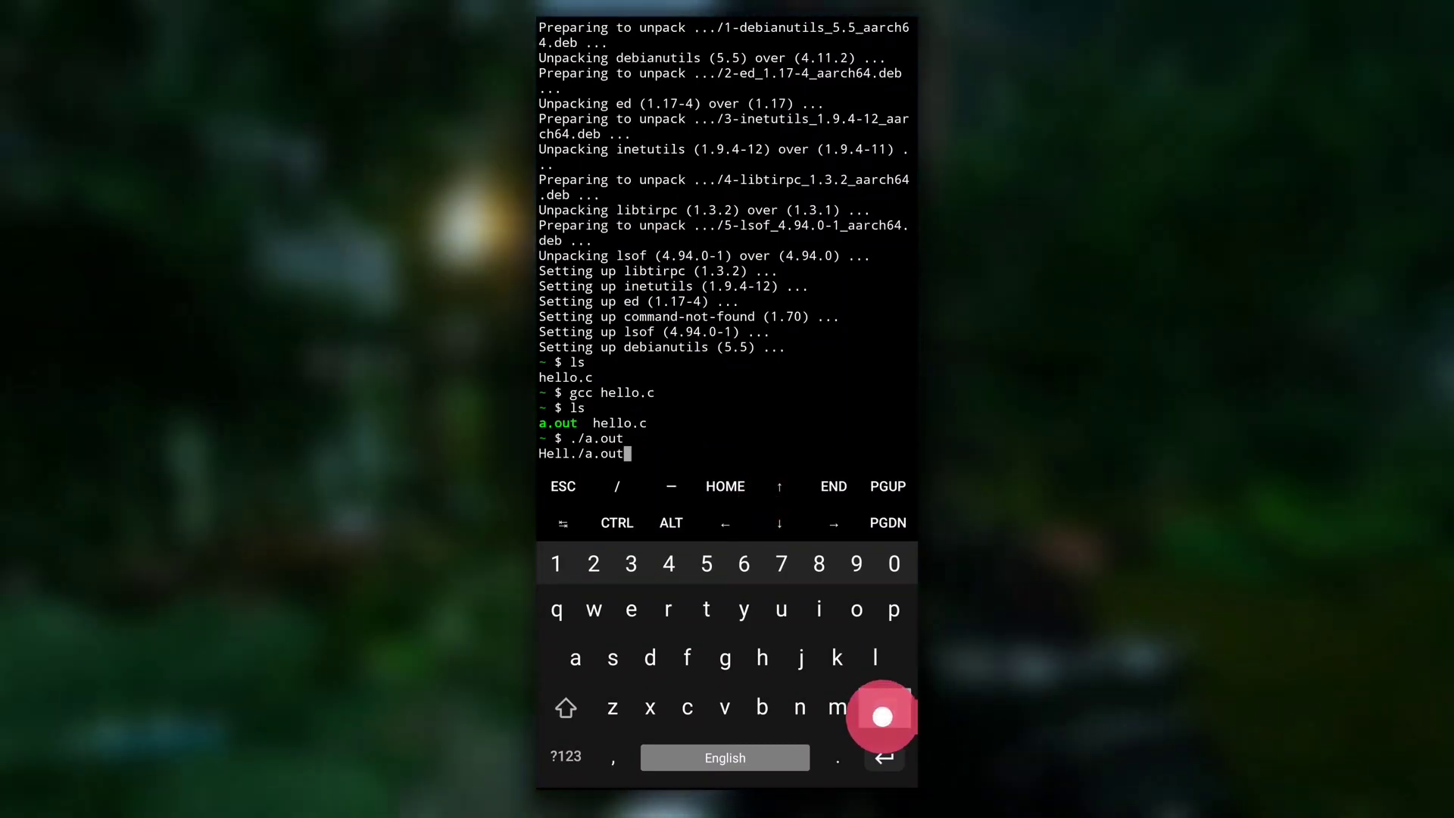
{"action": "key", "text": "Return"}
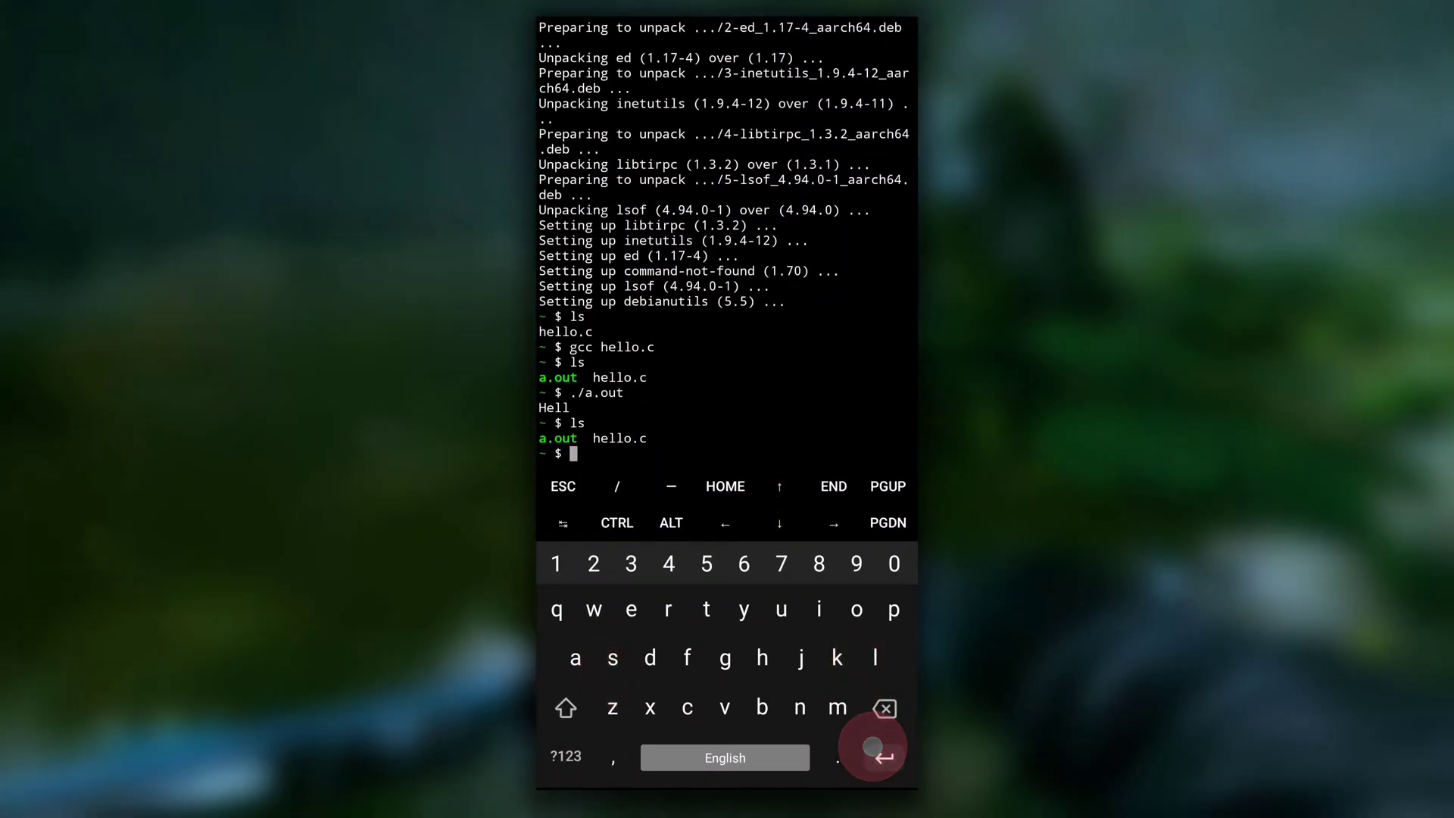
Step: Reopen hello.c in nano to check the printf program, then exit the editor
{"action": "left_click", "coordinate": [800, 707]}
{"action": "type", "text": "nano hello.c"}
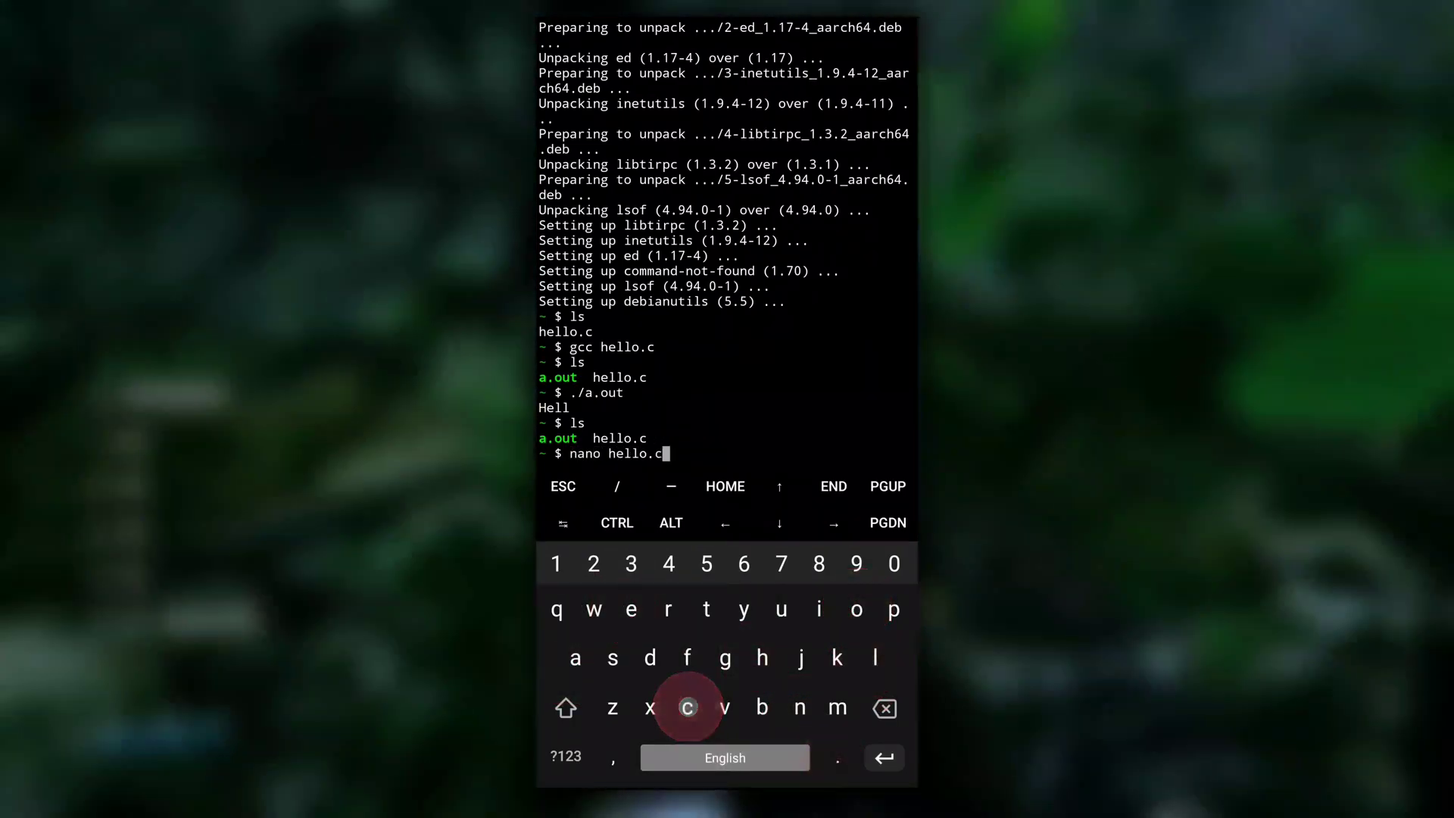
{"action": "key", "text": "Return"}
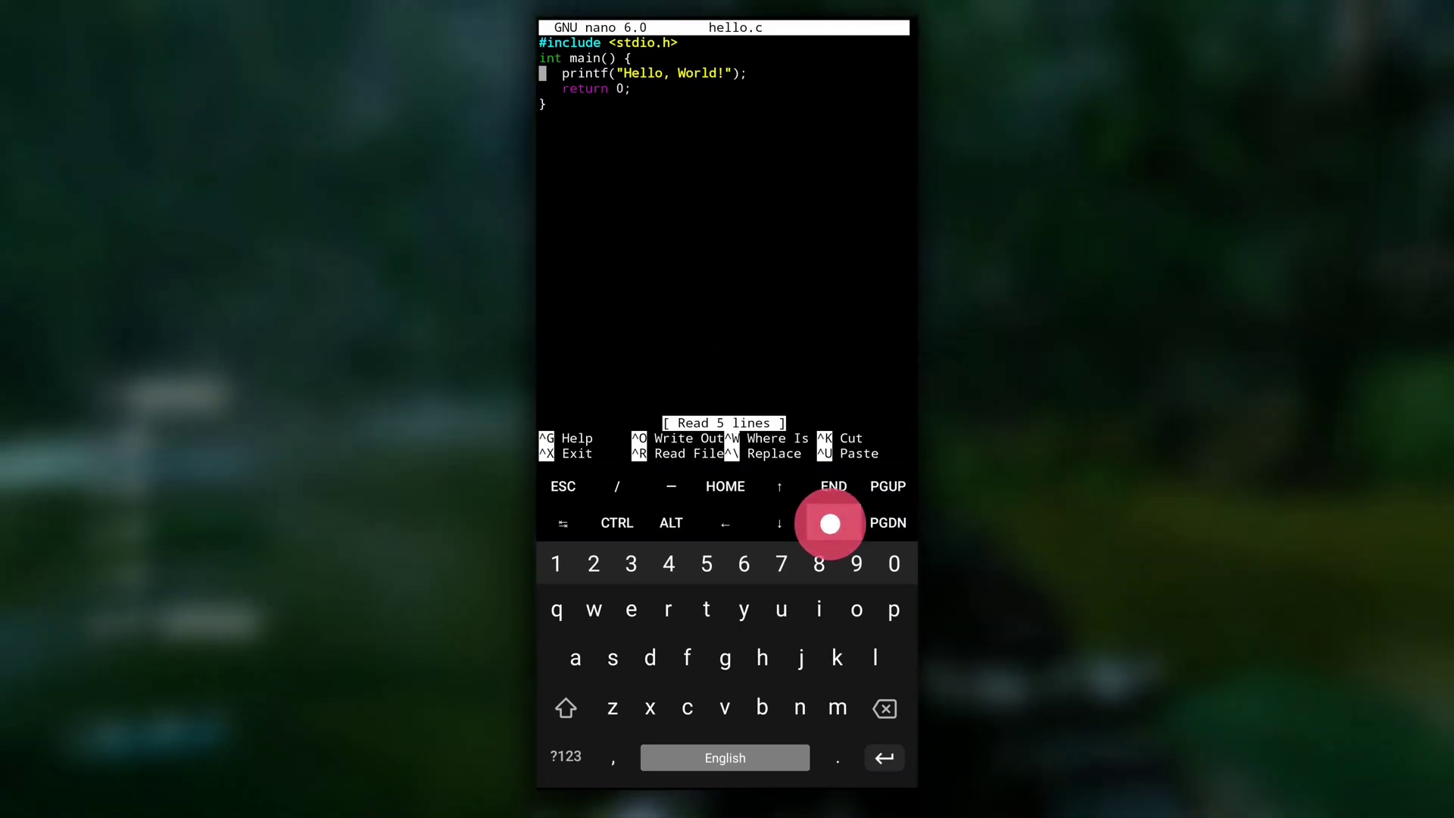
{"action": "left_click", "coordinate": [830, 521]}
{"action": "type", "text": "ls"}
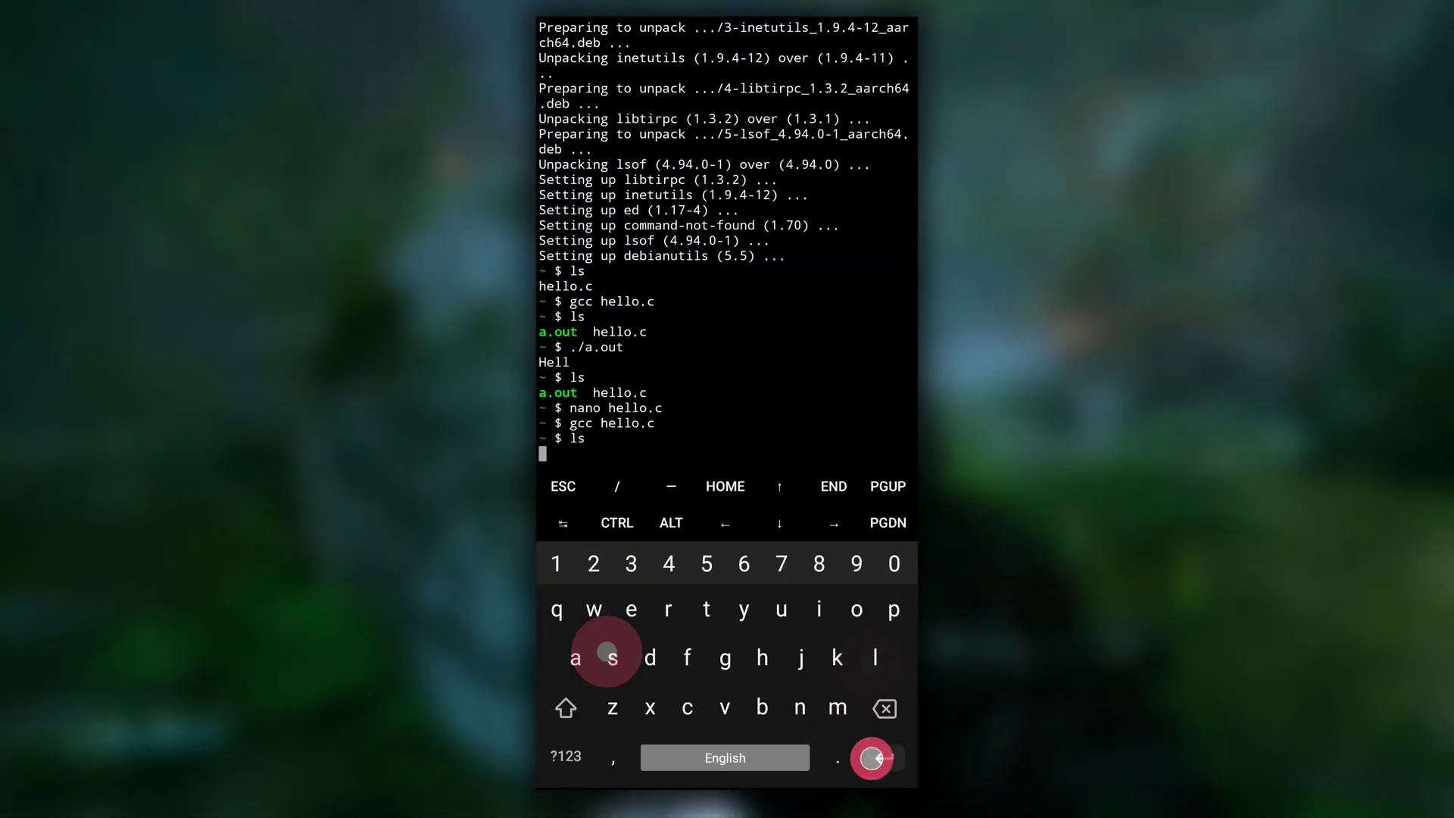
Step: Run './a.out' after recompiling, printing the full 'Hello, World!' greeting
{"action": "left_click", "coordinate": [565, 756]}
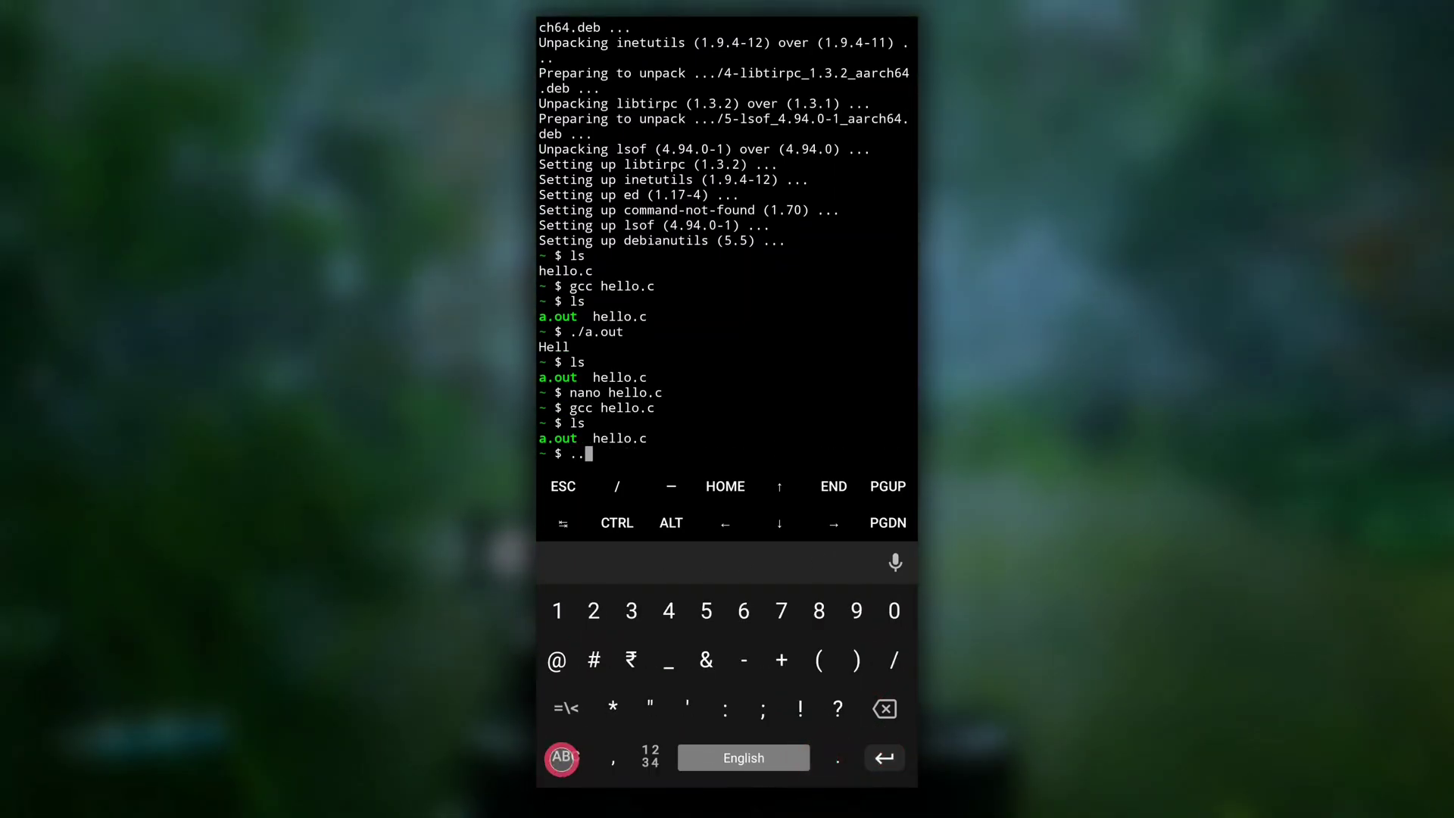
{"action": "left_click", "coordinate": [883, 707]}
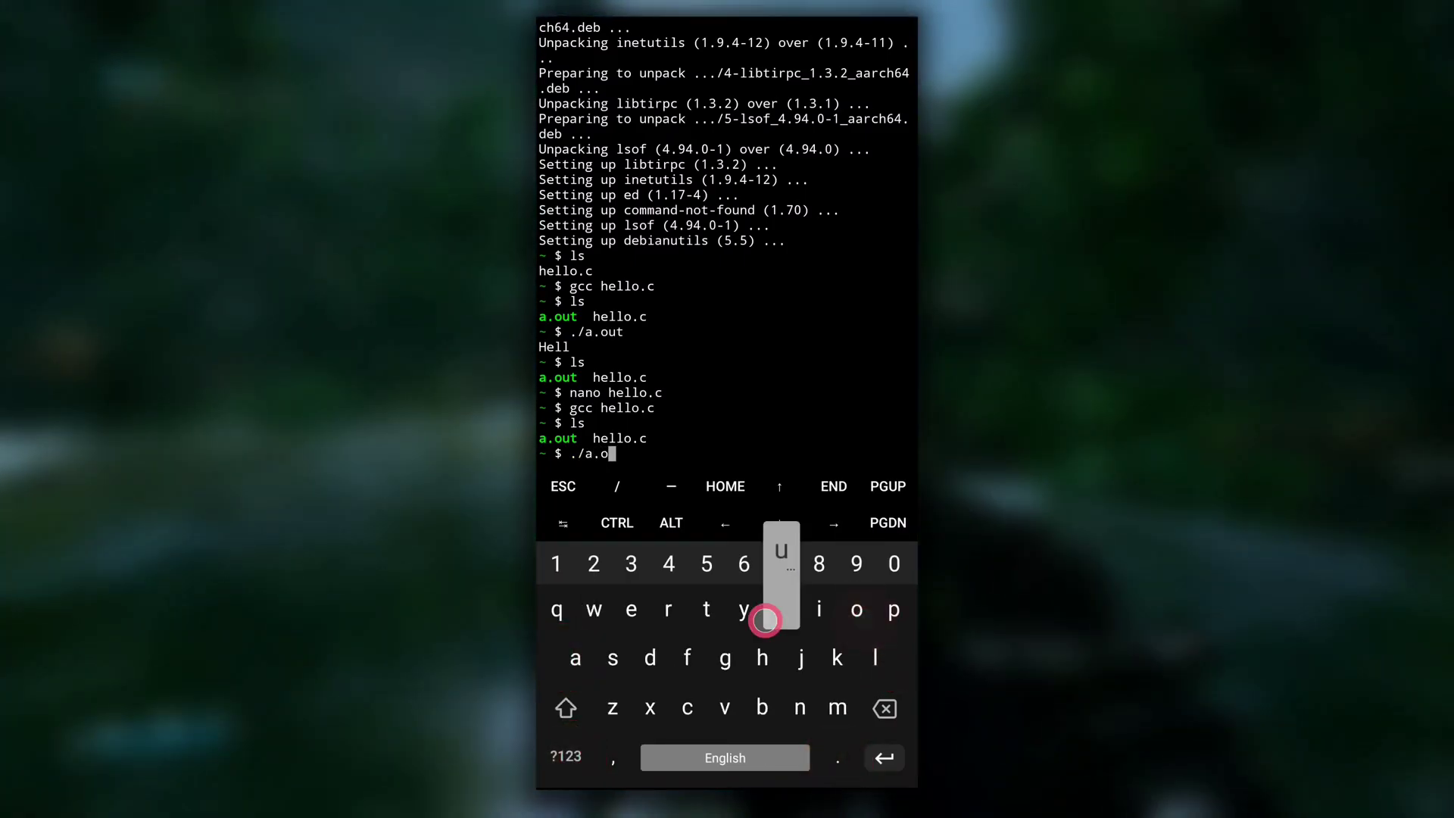
{"action": "key", "text": "Return"}
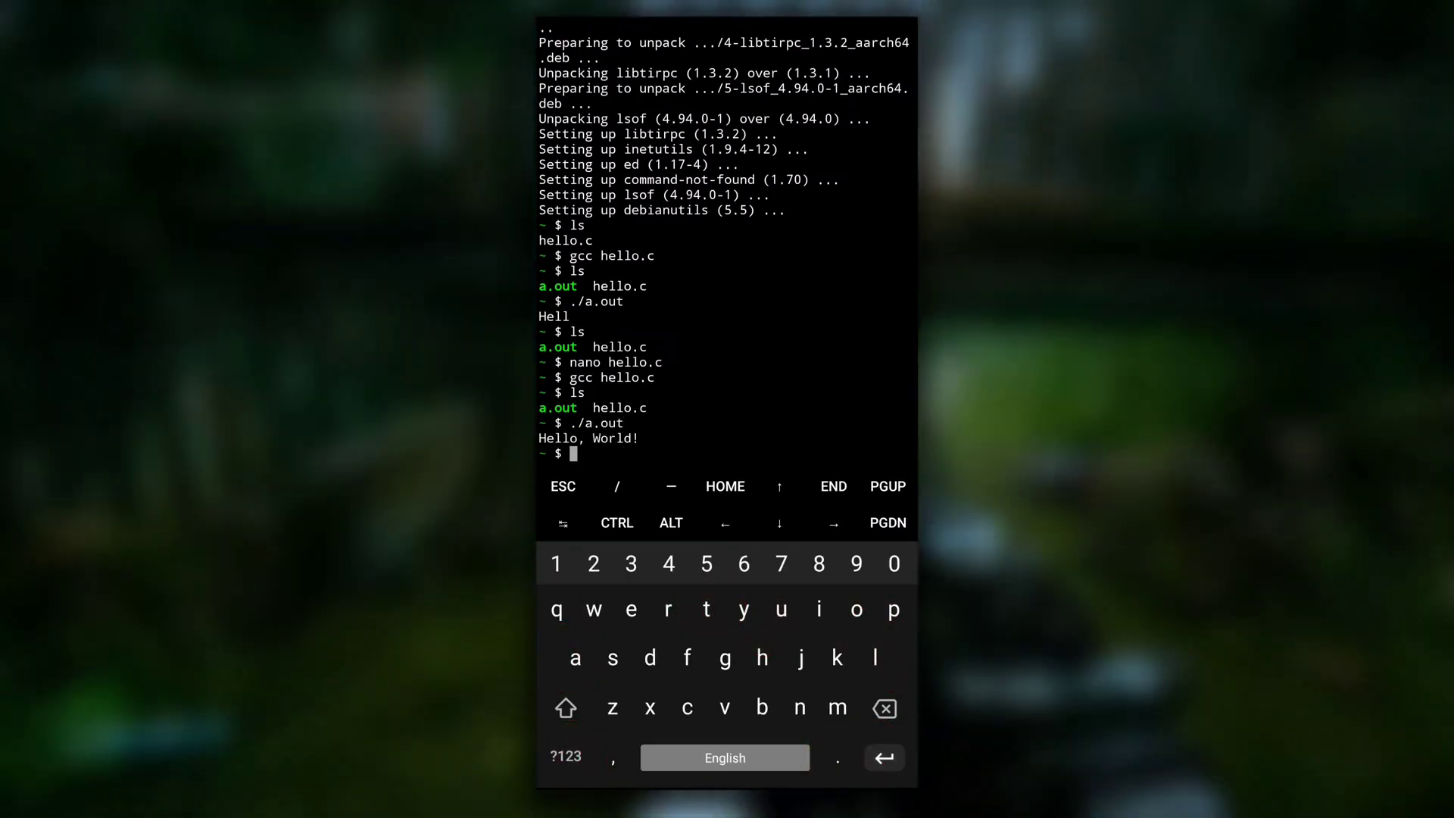